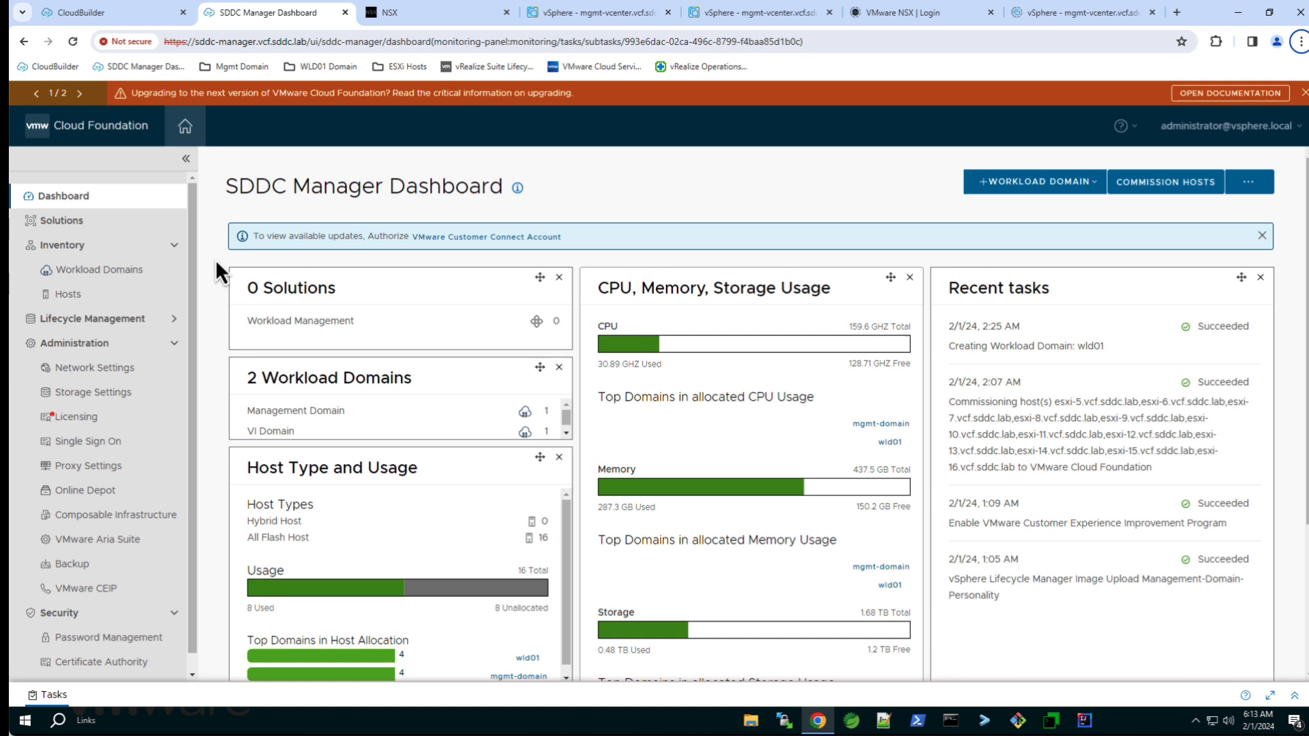
Show the Workload Domains inventory listing the management domain and wld01
left_click(97, 268)
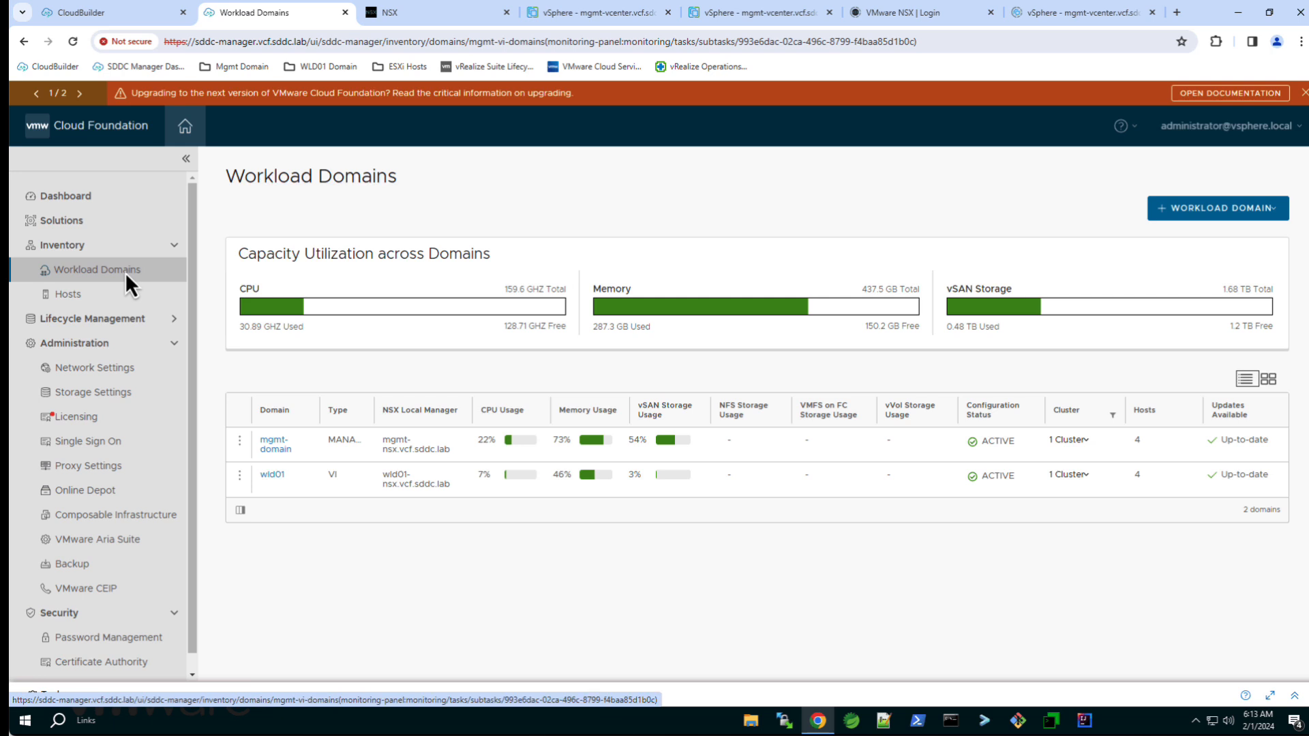
mouse_move(224, 460)
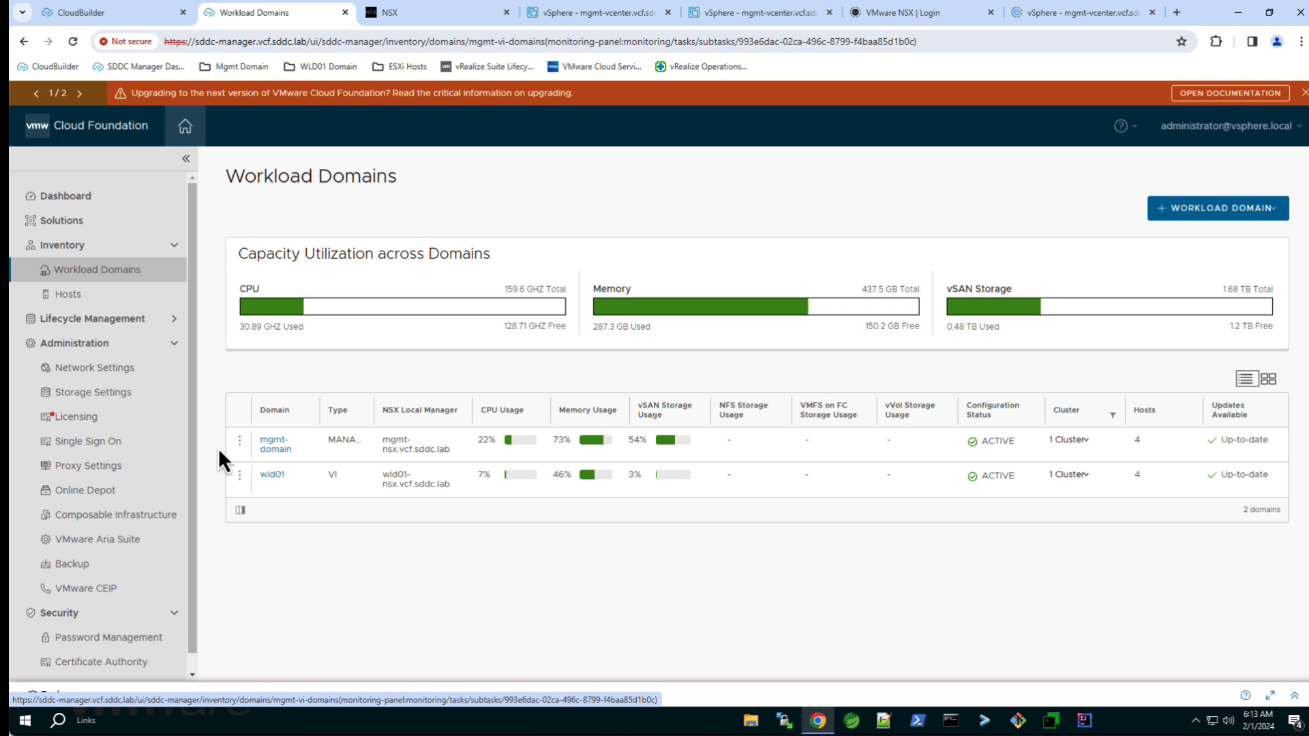
mouse_move(655, 500)
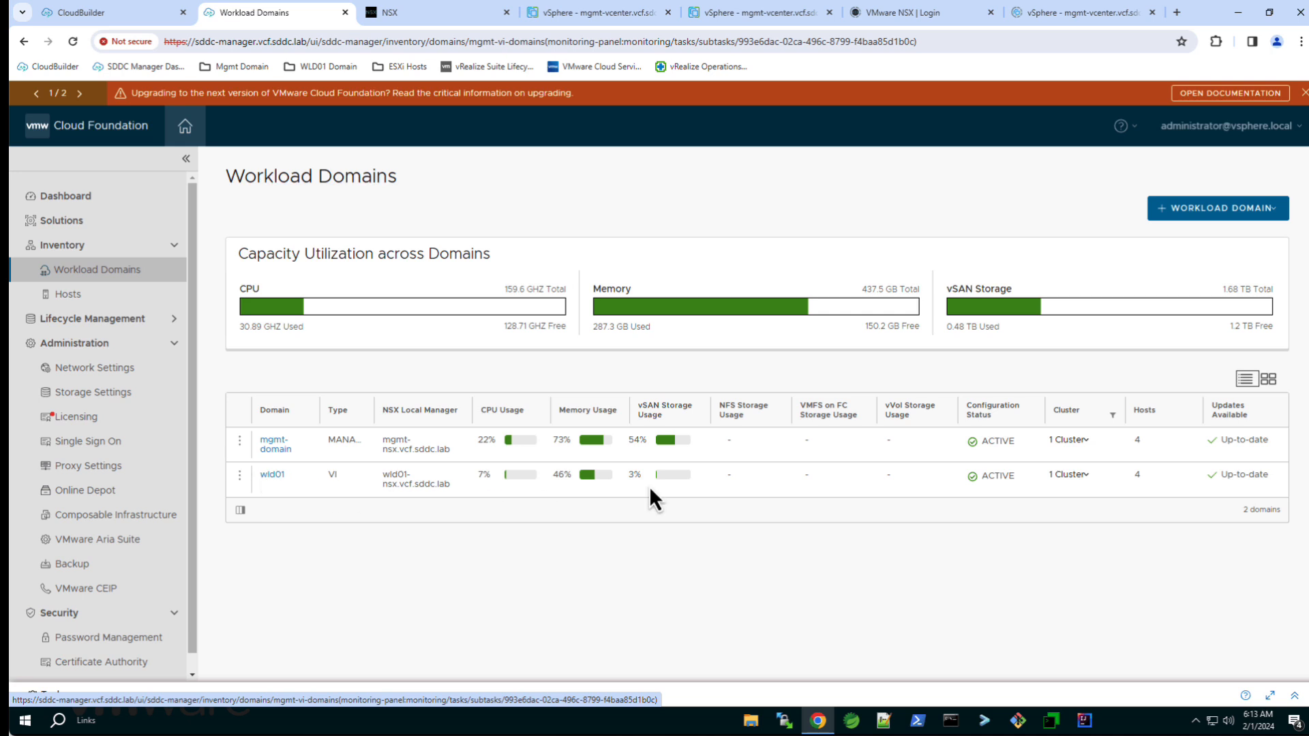
mouse_move(1067, 499)
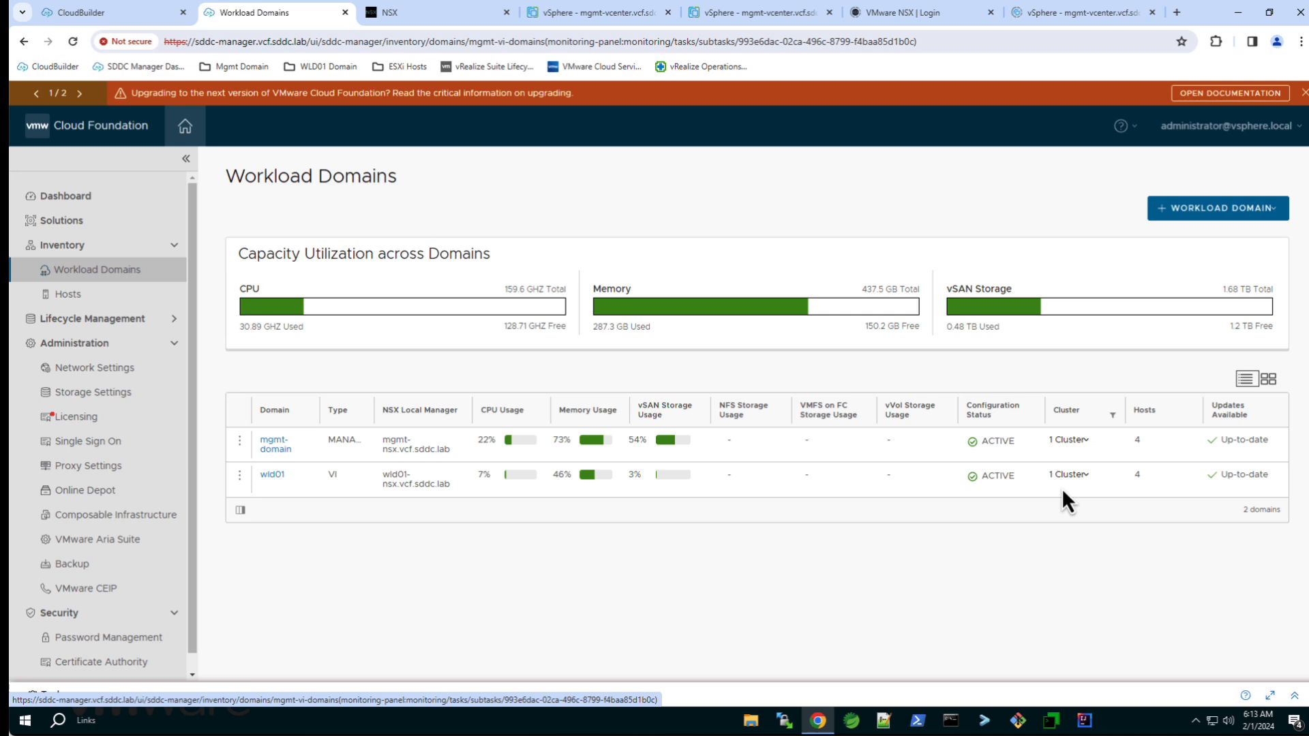
mouse_move(1148, 503)
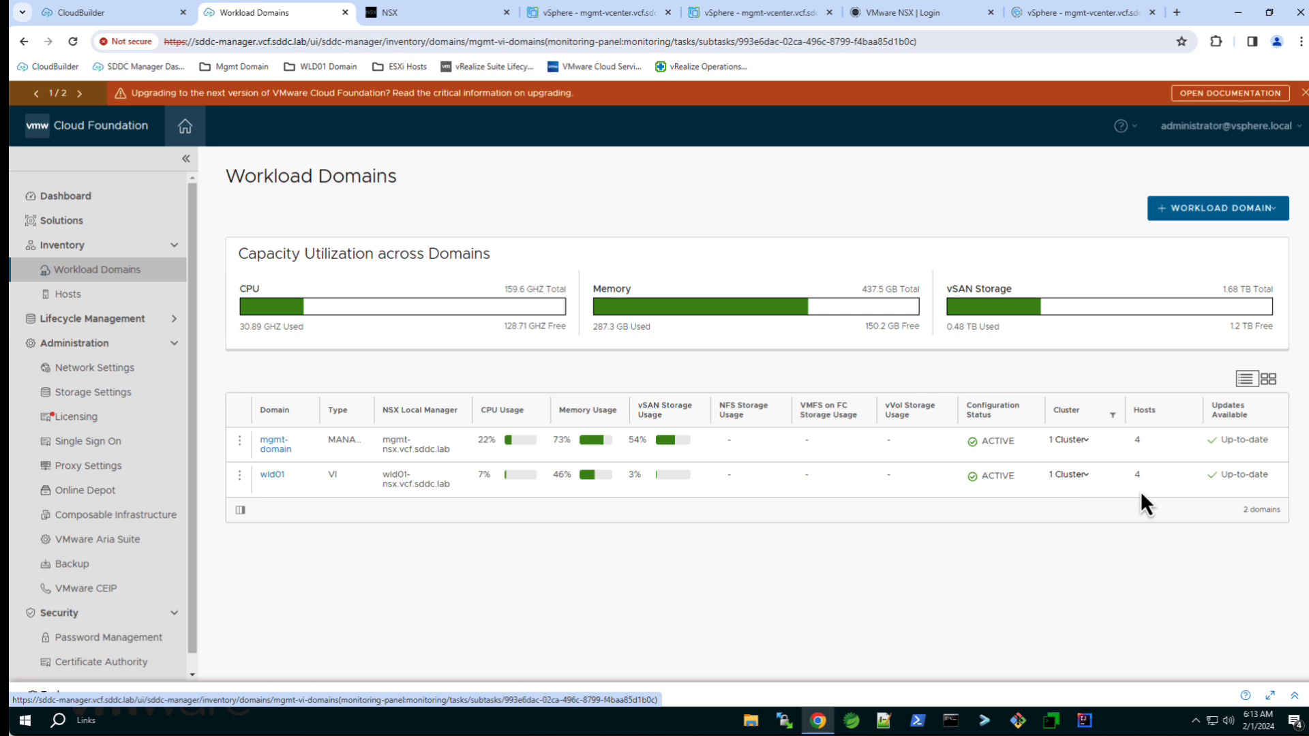
mouse_move(494, 528)
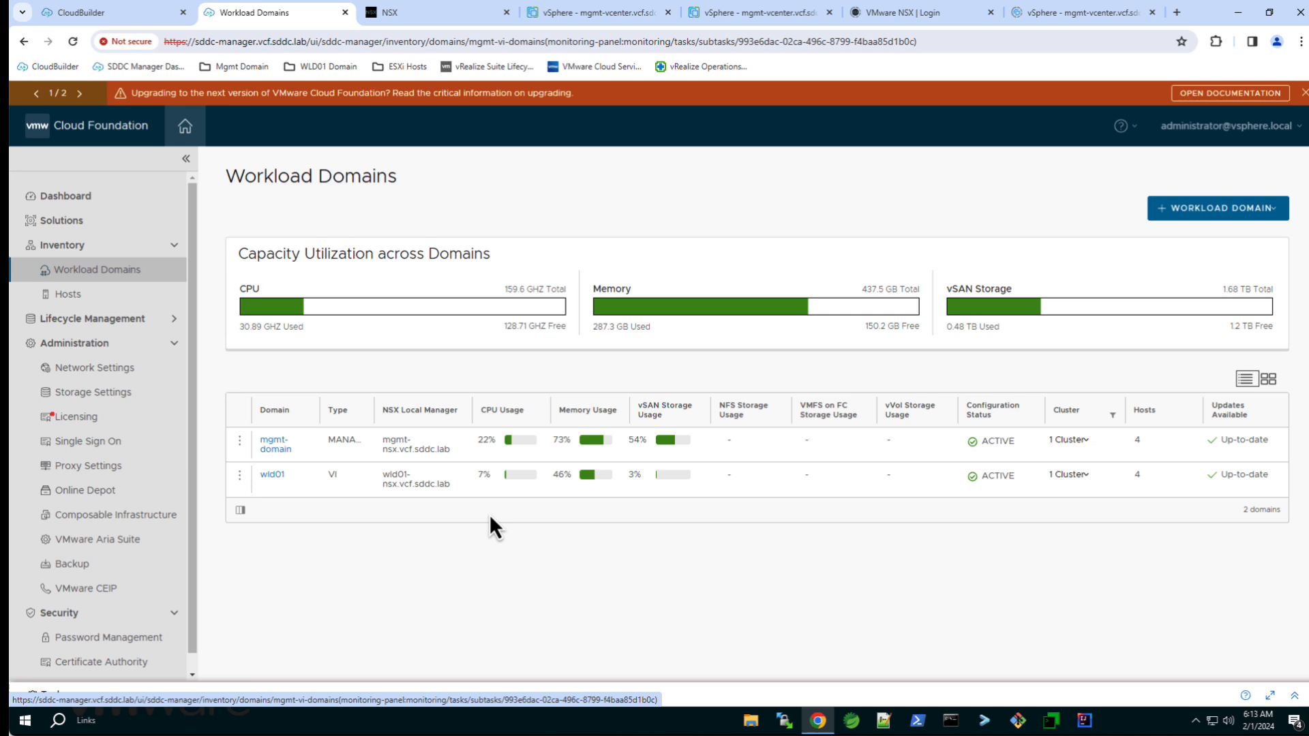
From wld01's Clusters view, launch the Add Cluster wizard via Actions
left_click(270, 475)
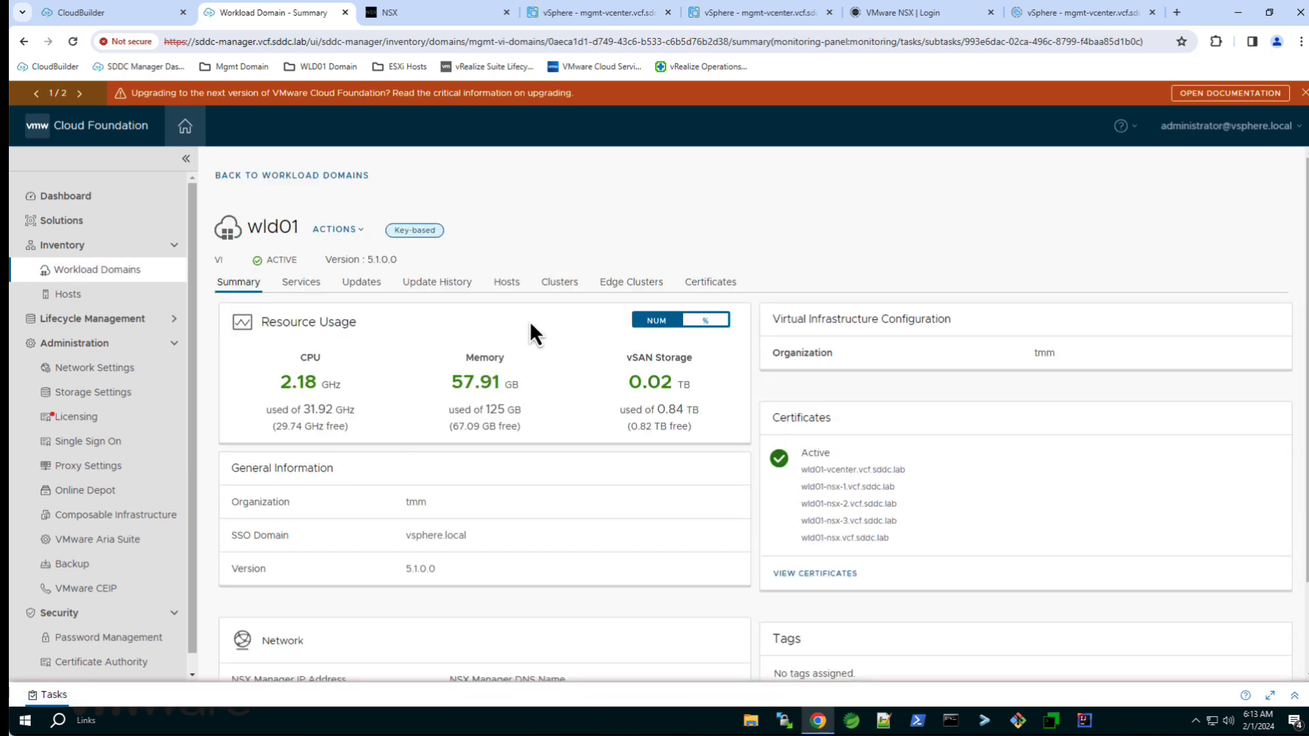
left_click(559, 280)
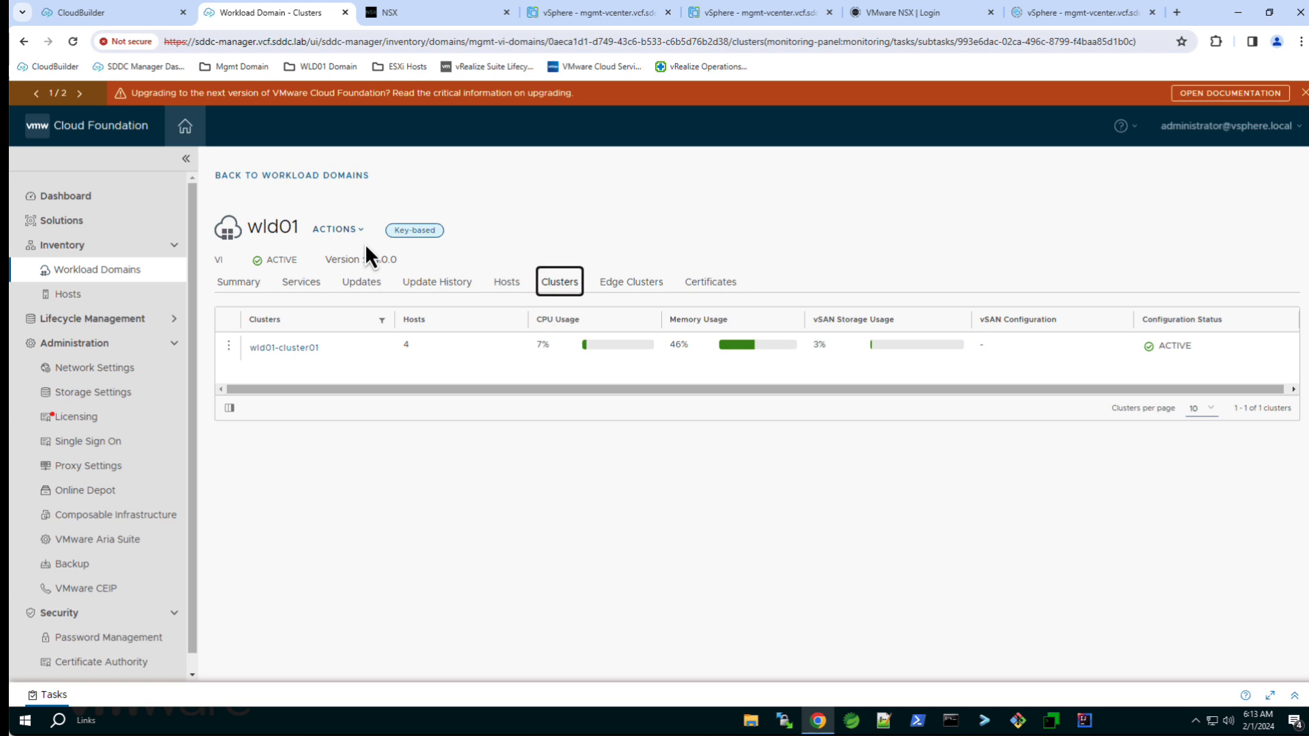
left_click(337, 230)
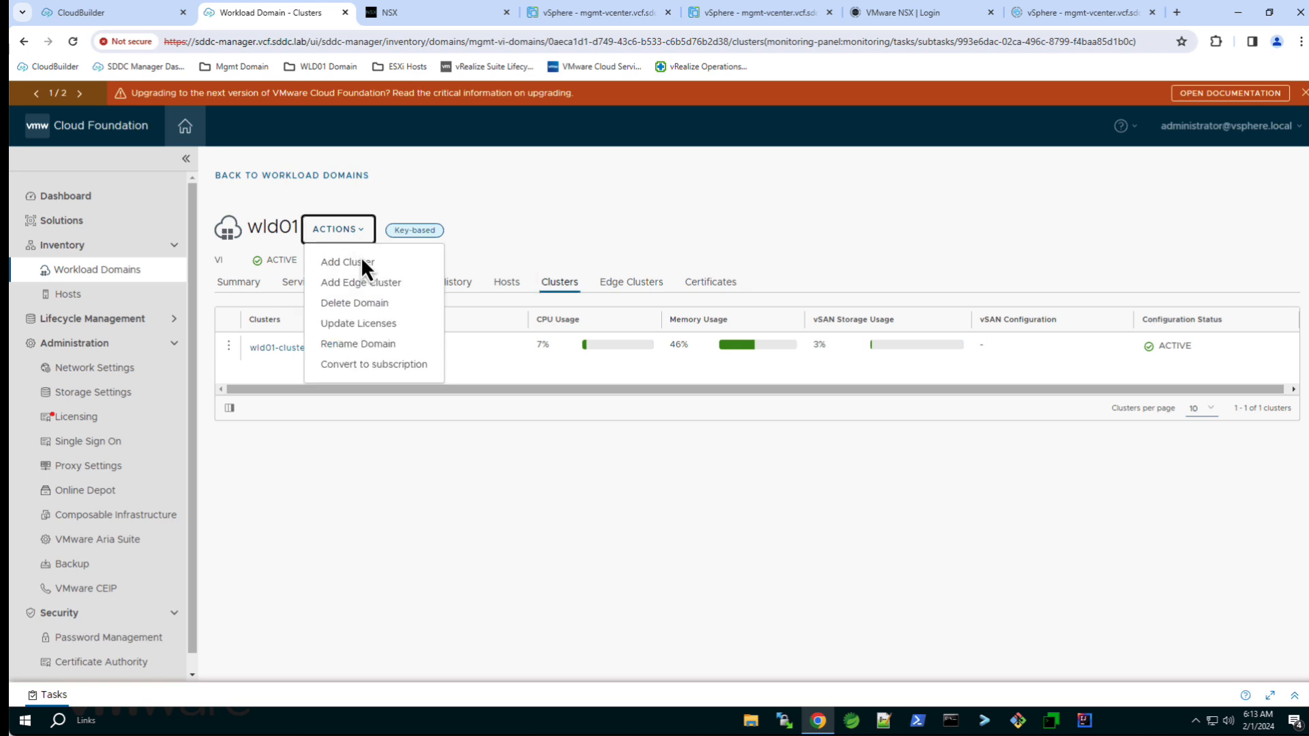
left_click(347, 261)
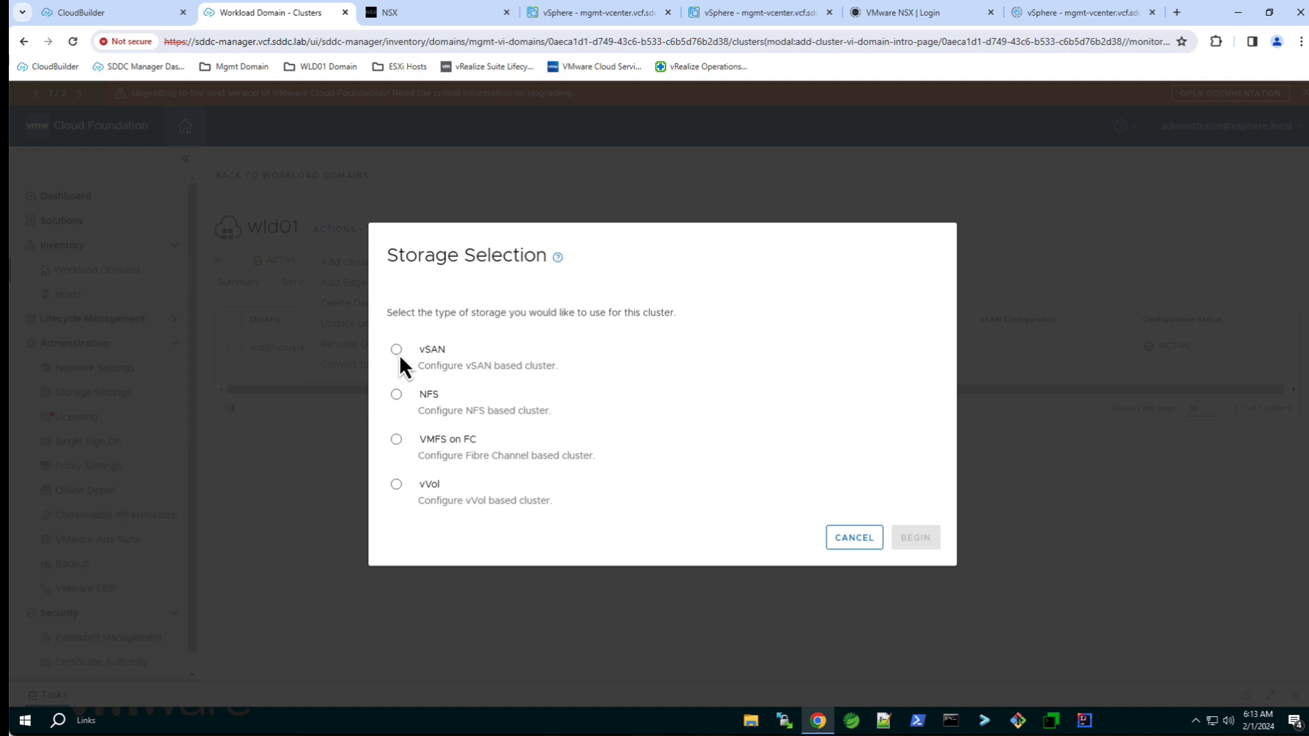
Choose vSAN storage, name the cluster wld01-cluster02 and select the Management-Domain-Personality image
left_click(395, 349)
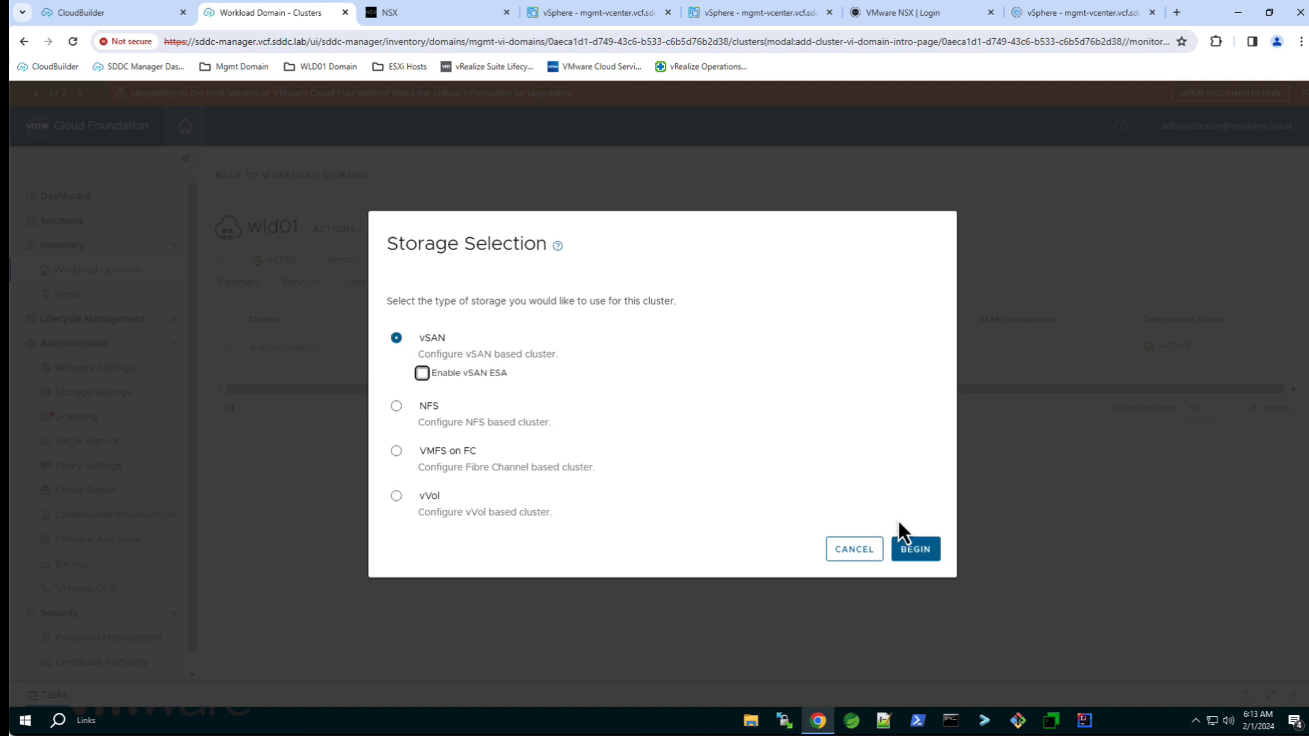
left_click(913, 548)
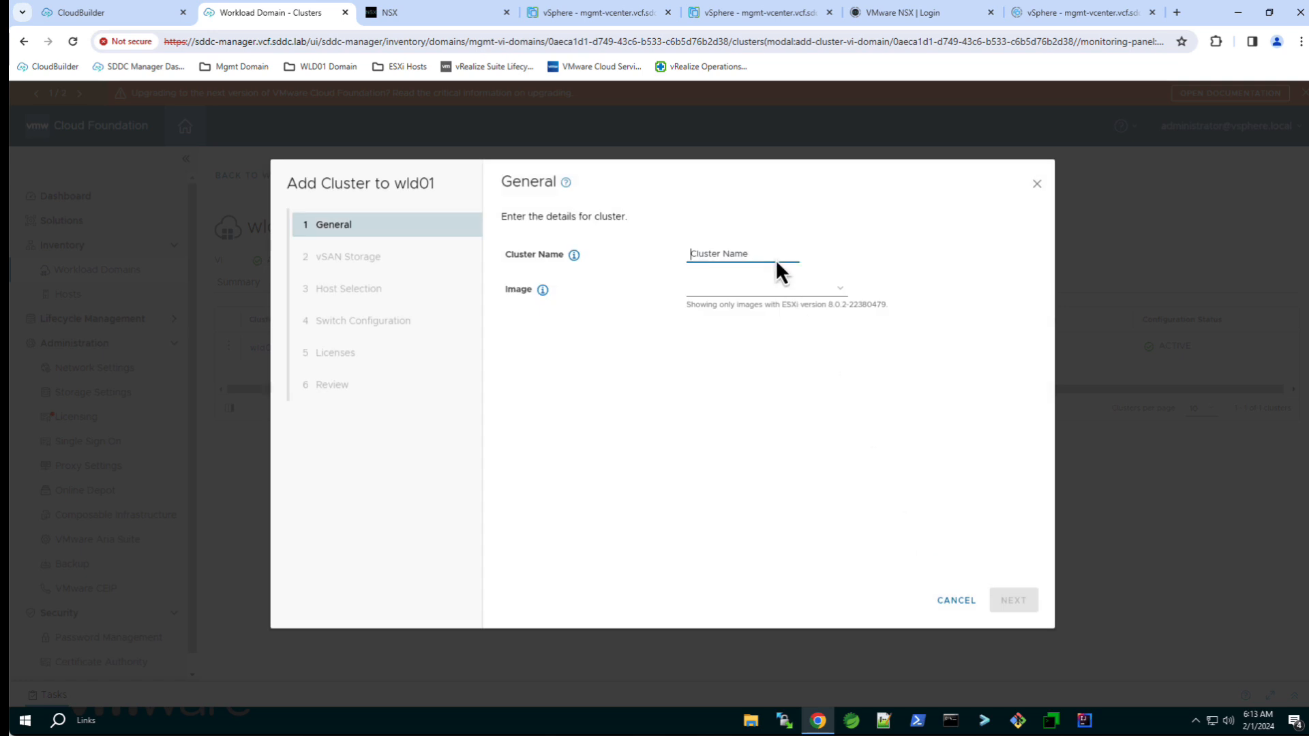
type("wld01-cluster02")
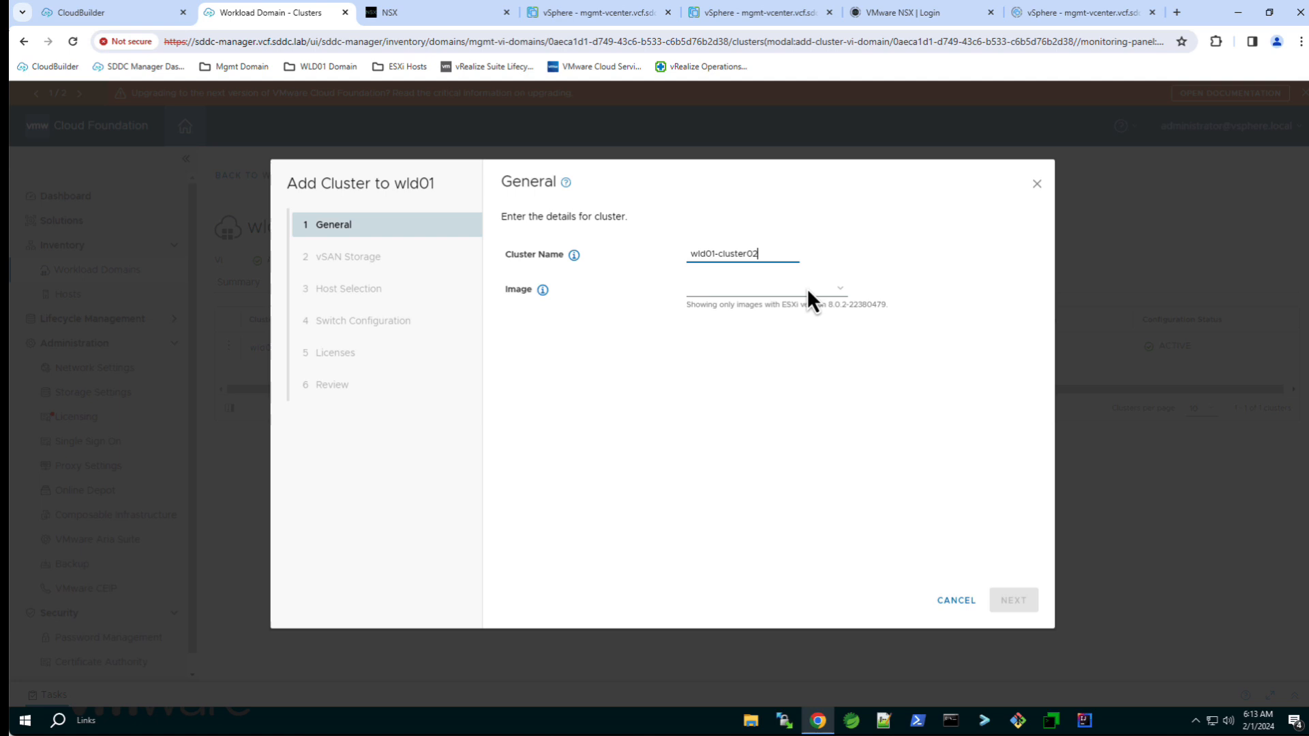
left_click(762, 288)
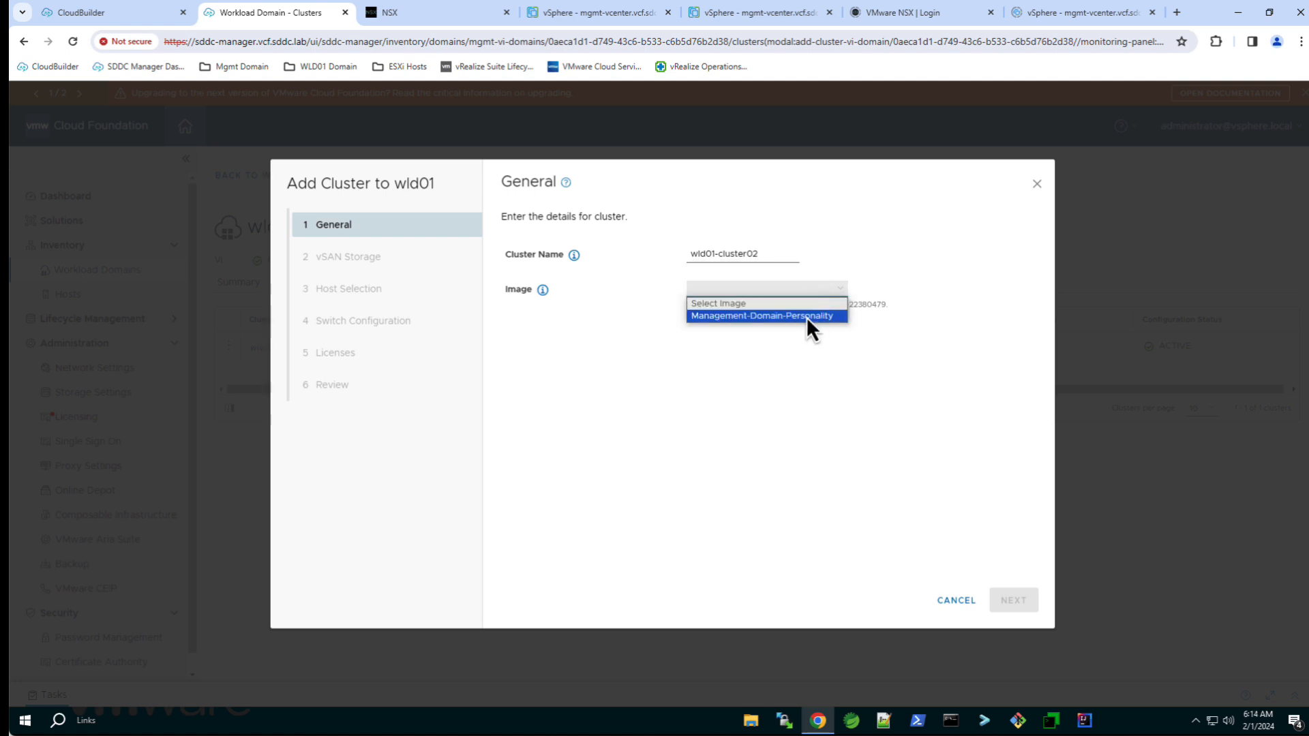
left_click(761, 315)
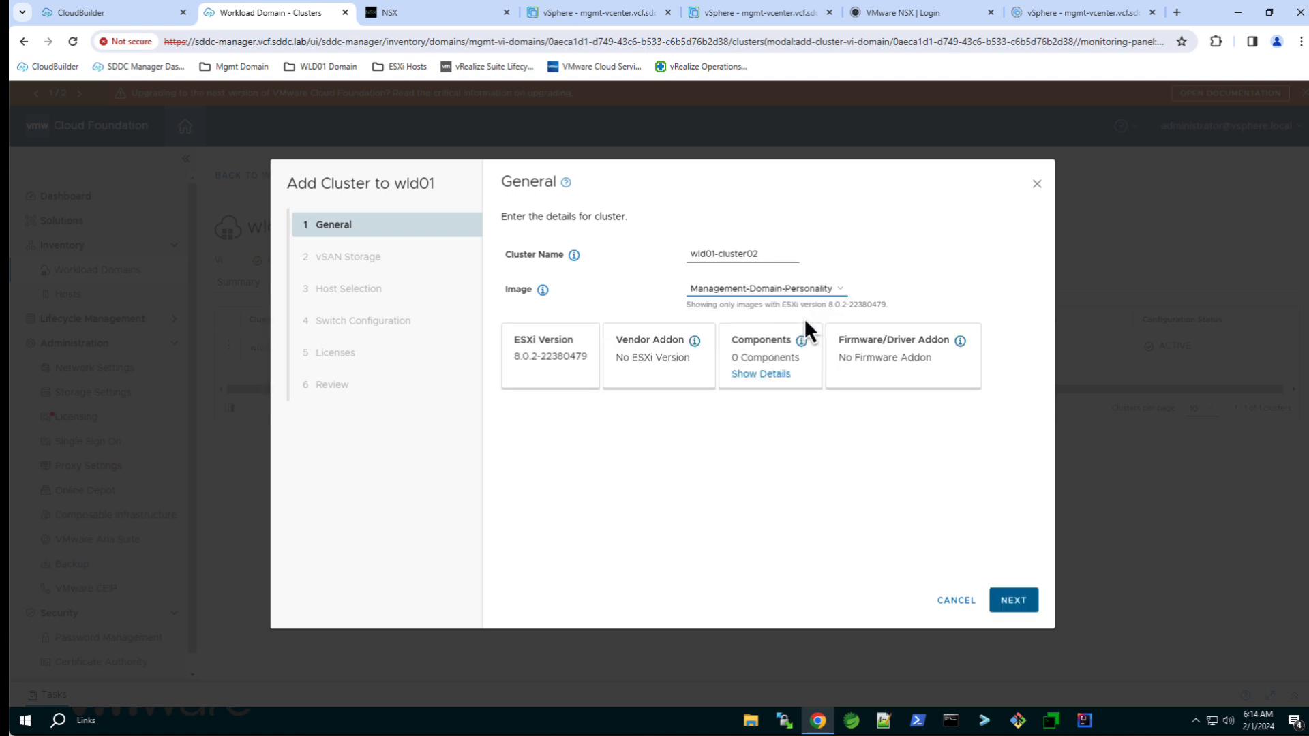
mouse_move(1014, 600)
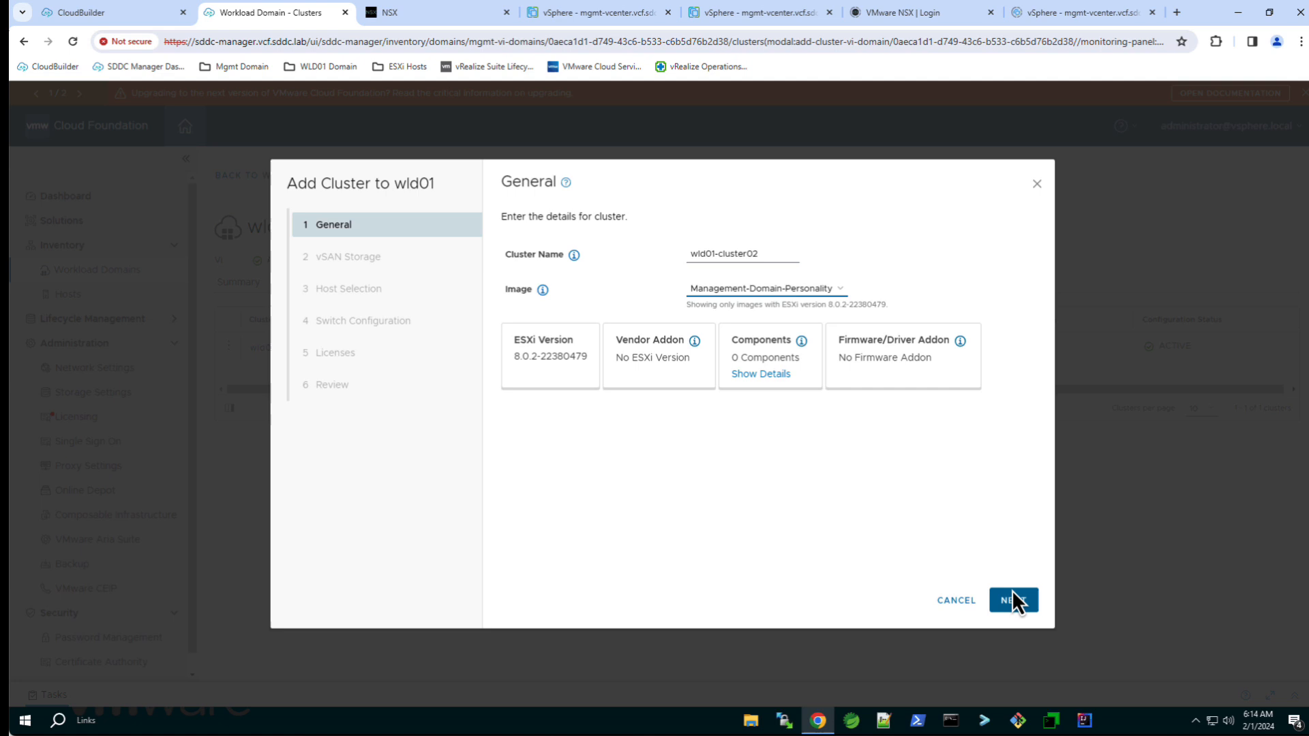
Advance to vSAN Storage, keeping the local vSAN datastore with Failures to Tolerate 1
left_click(1014, 600)
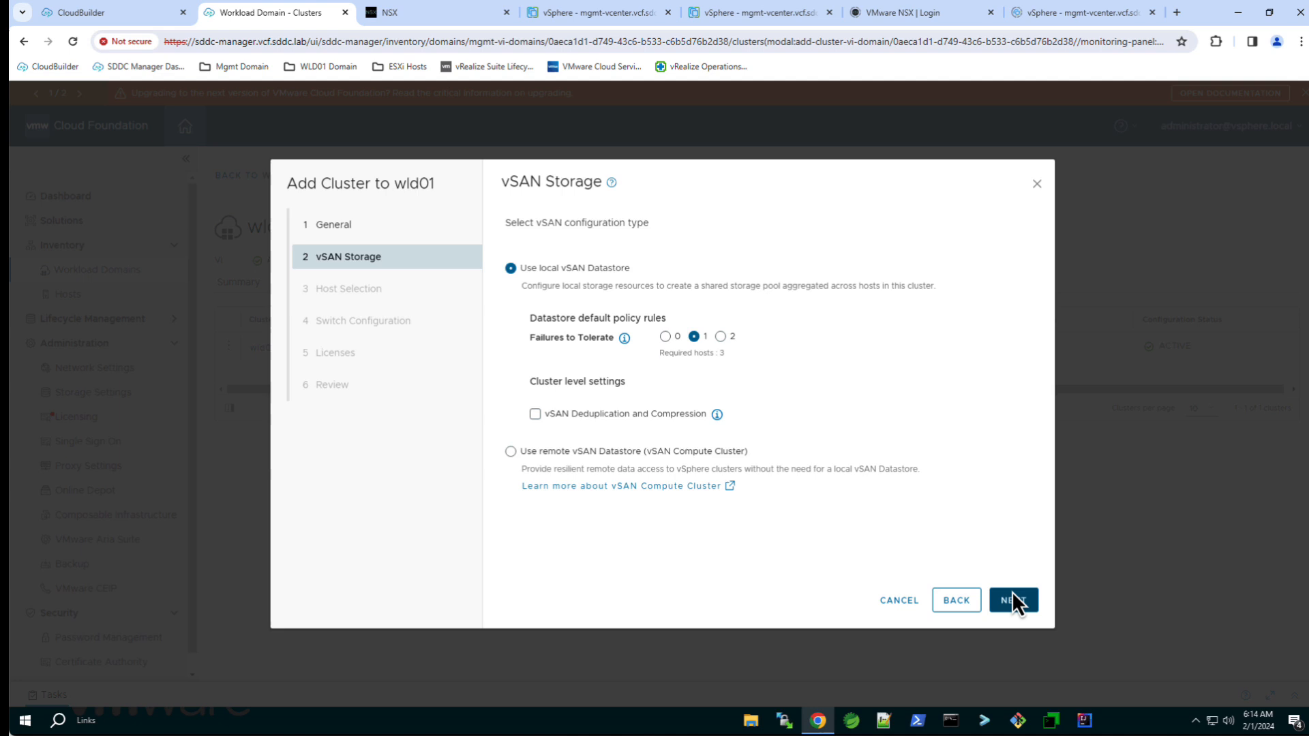
On Host Selection, pick esxi-12, esxi-13 and esxi-14 for the new cluster
left_click(1014, 600)
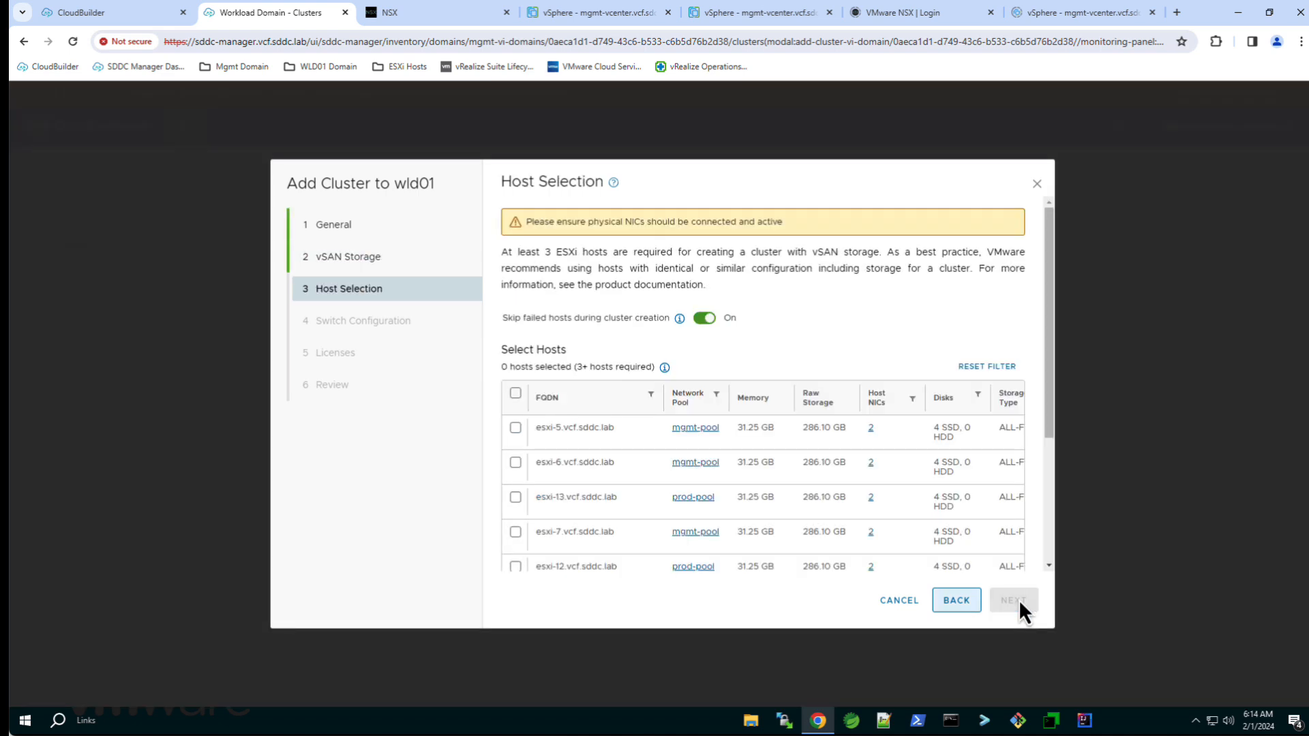
scroll("down", 3)
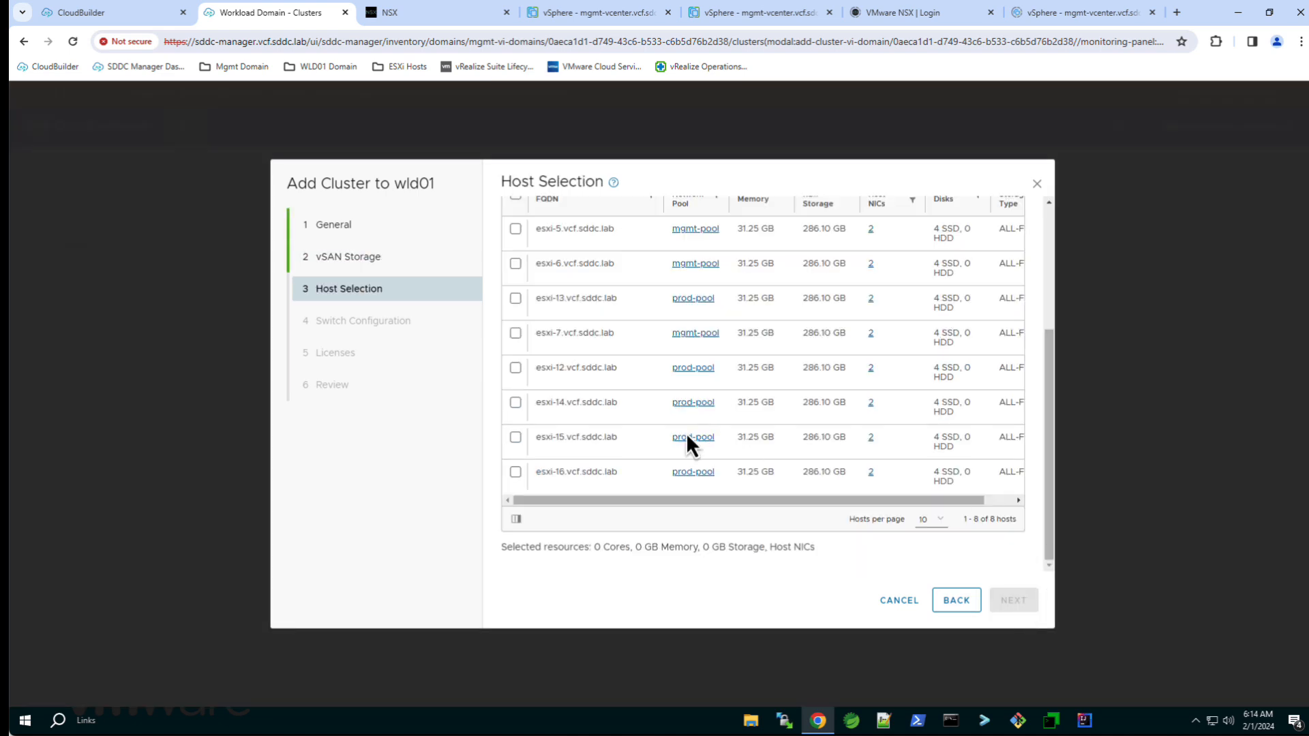
left_click(516, 367)
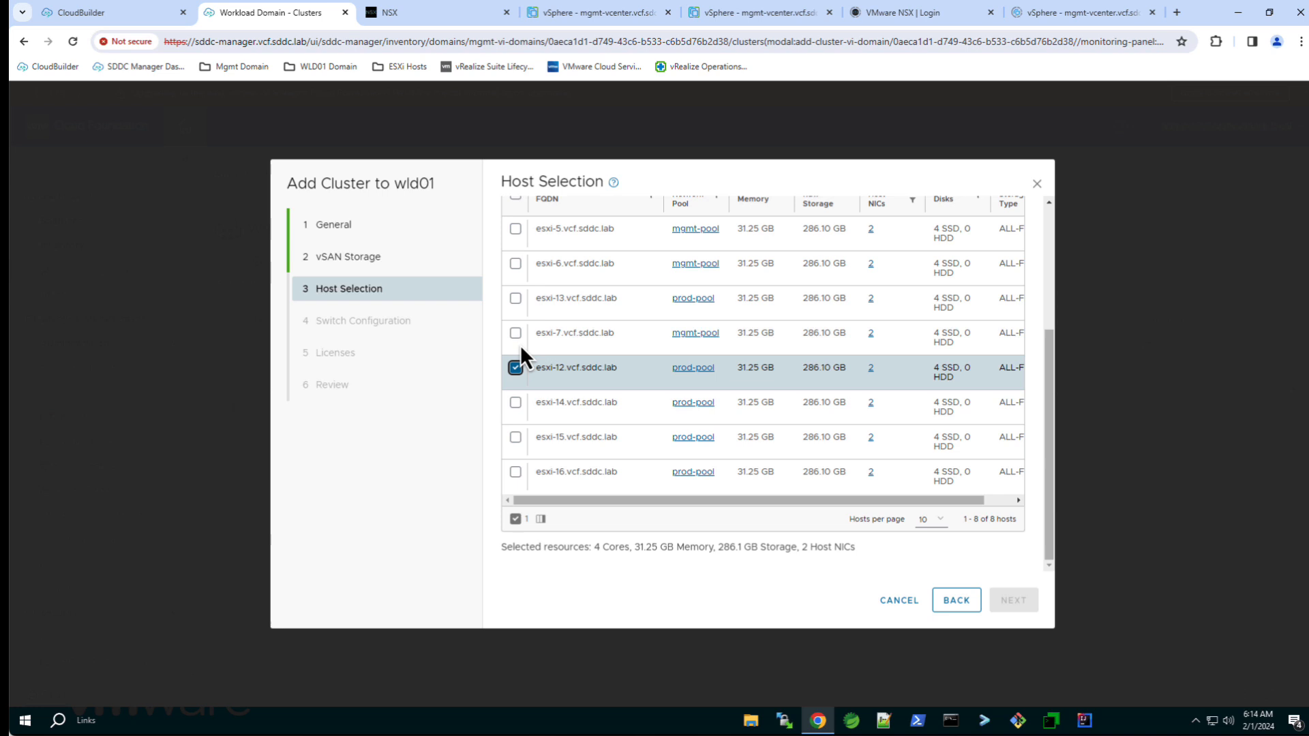
left_click(516, 298)
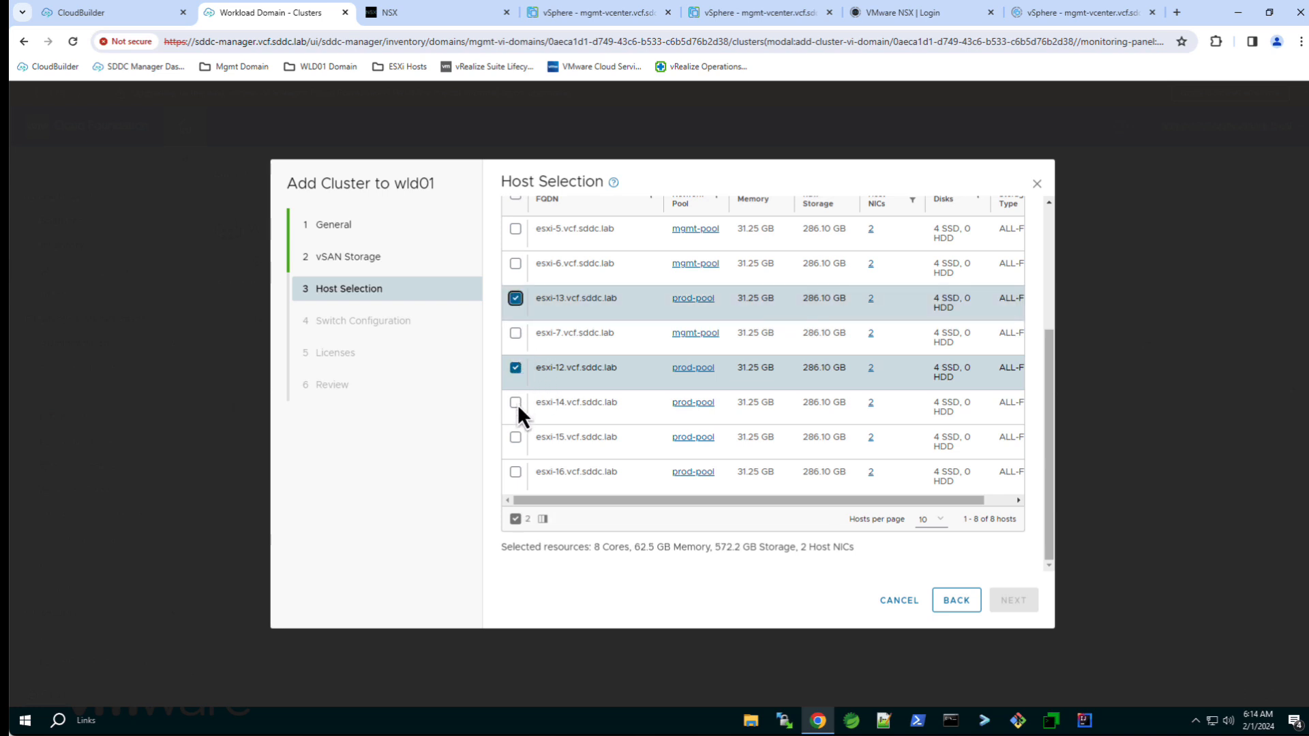
left_click(516, 401)
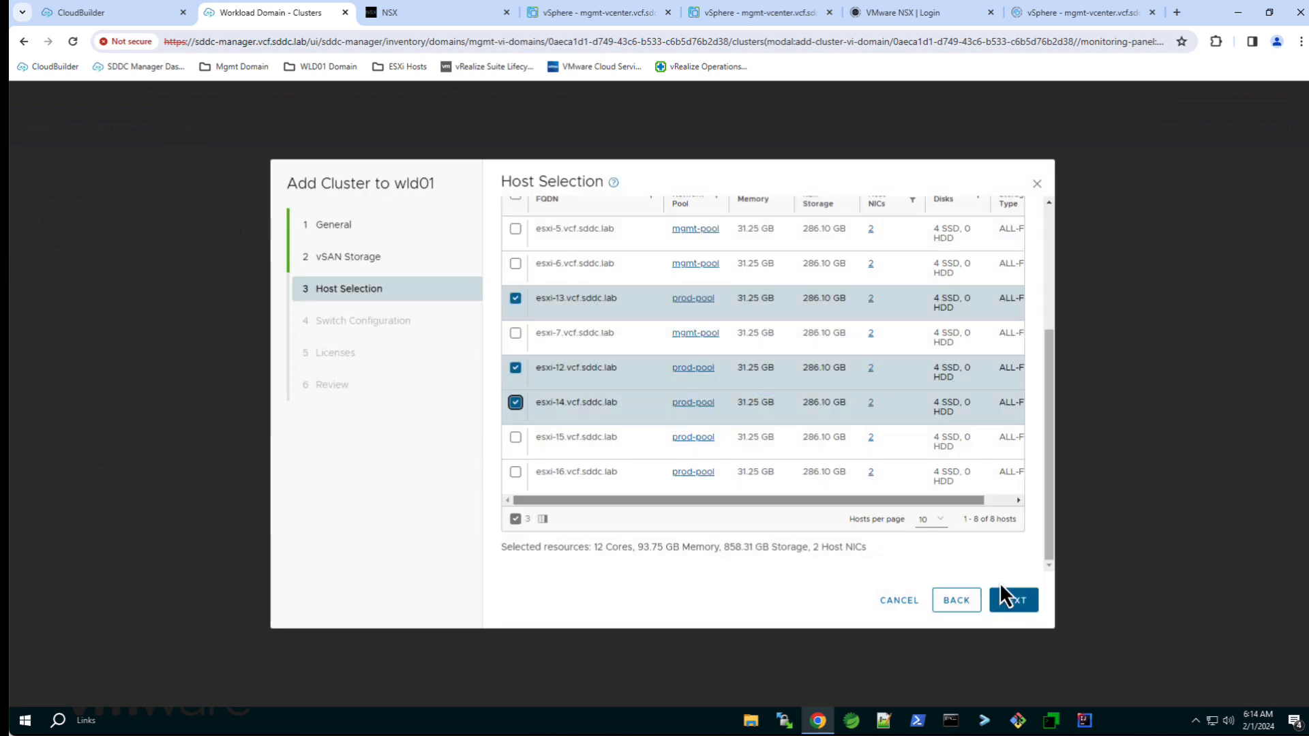
Apply the Default switch profile with saved overlay settings, pass Licenses and reach the Review page
left_click(1013, 600)
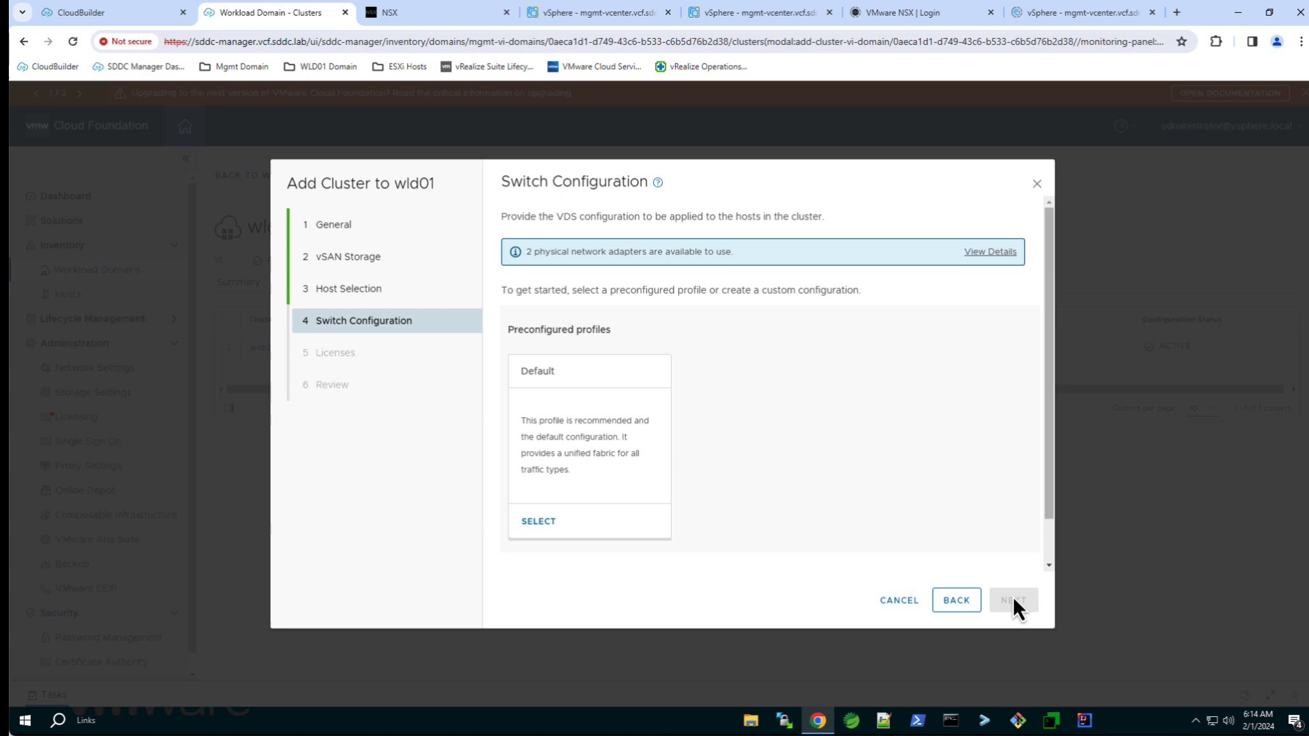
mouse_move(639, 524)
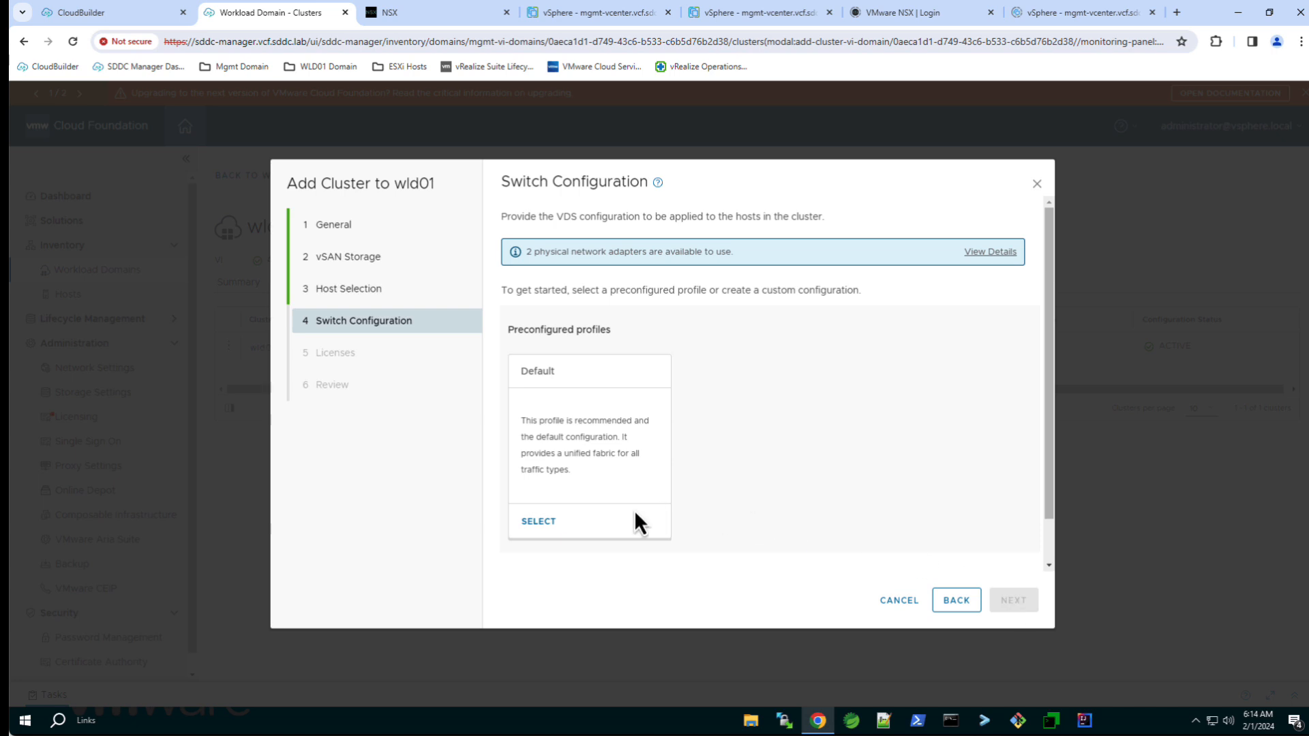
left_click(538, 521)
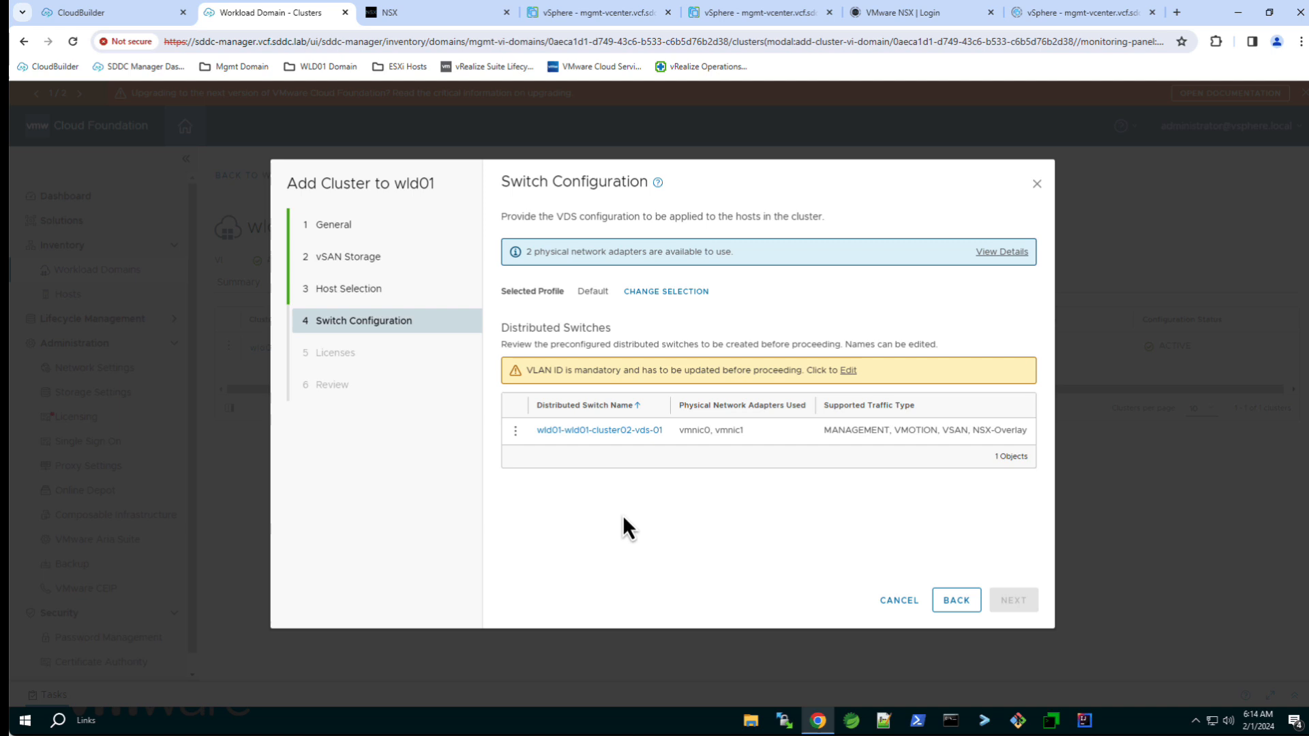
mouse_move(850, 377)
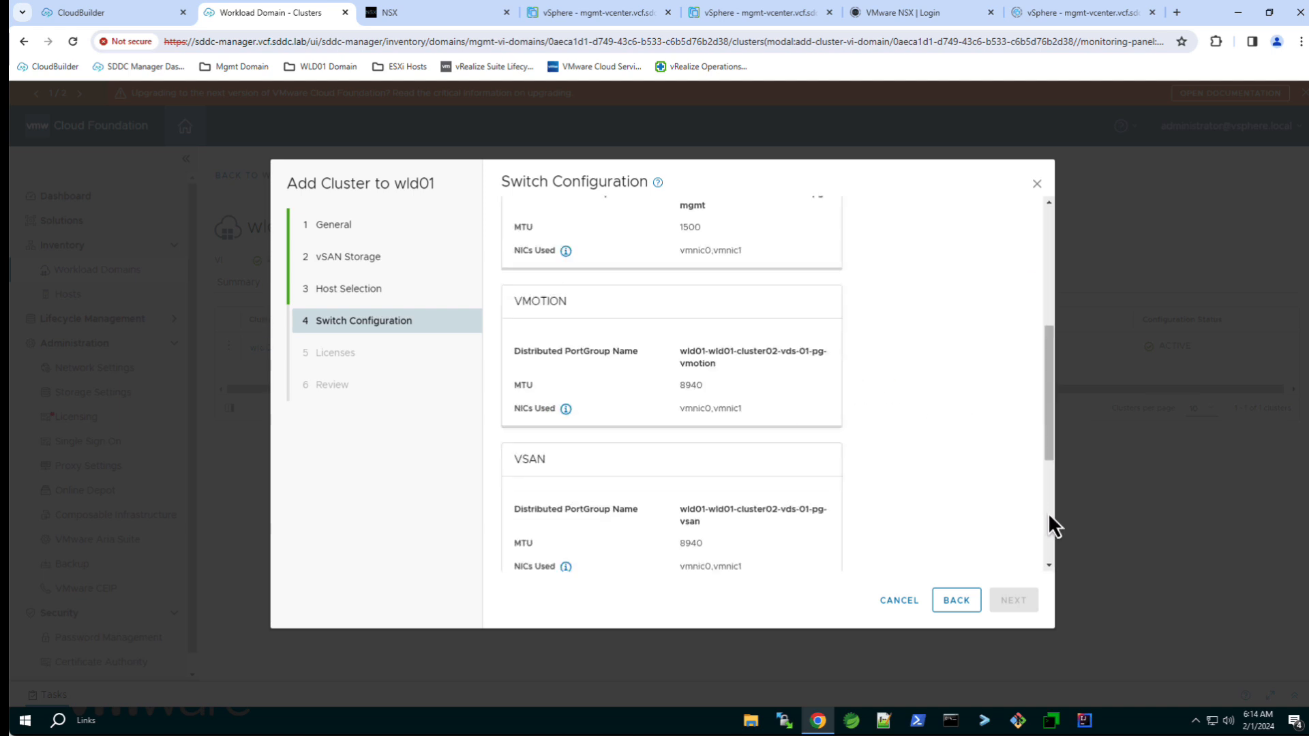
scroll("down", 3)
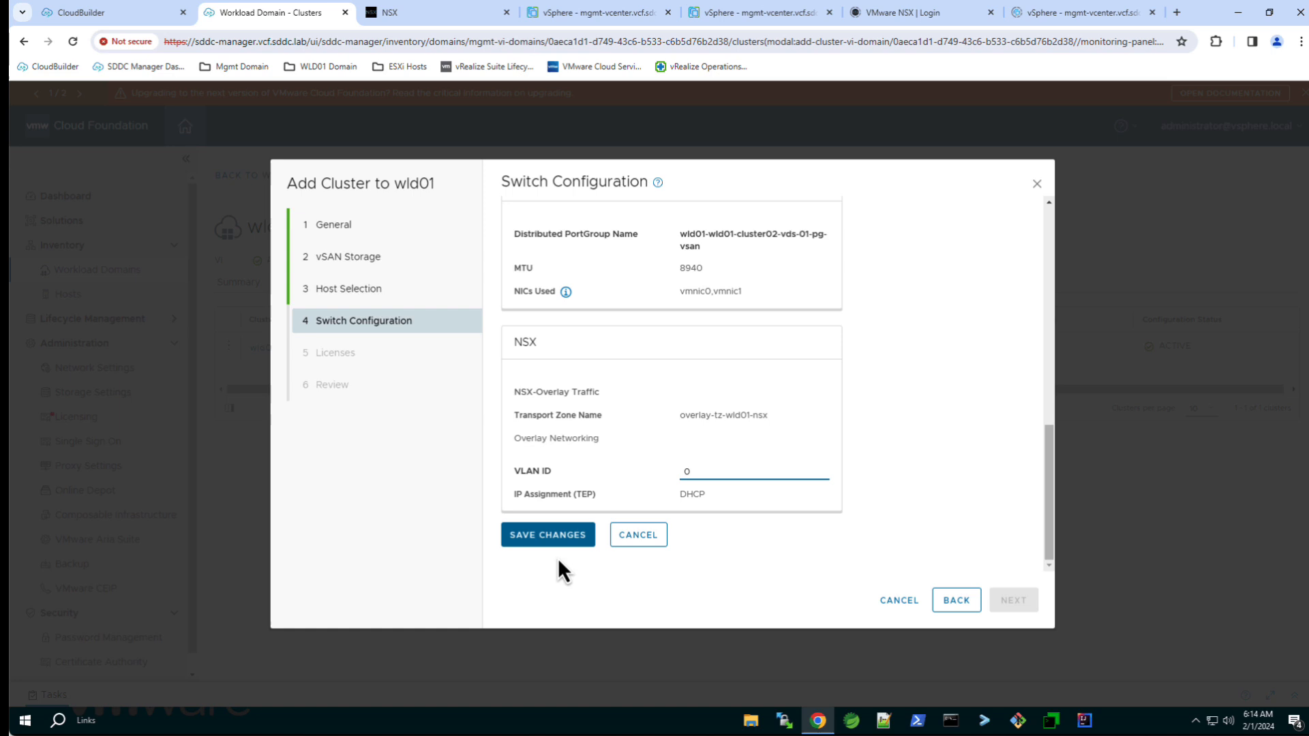
left_click(548, 534)
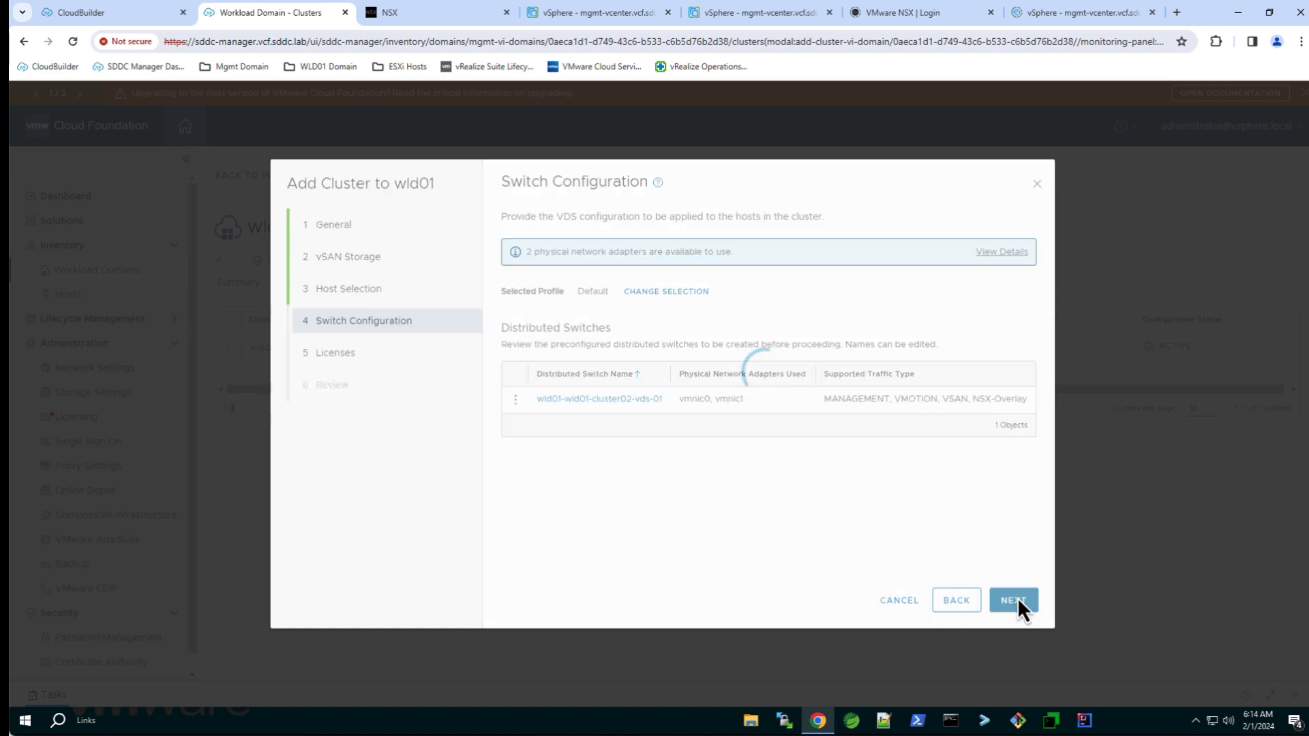
left_click(1014, 600)
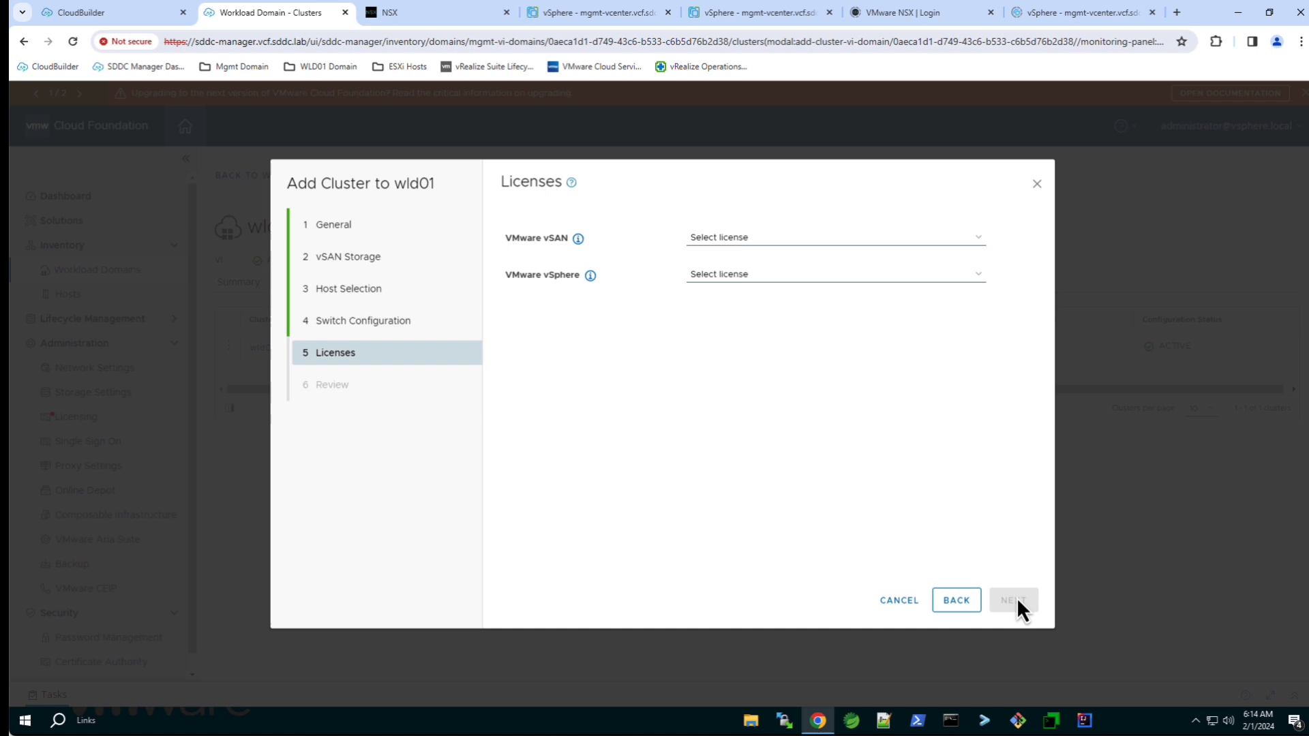
left_click(1014, 600)
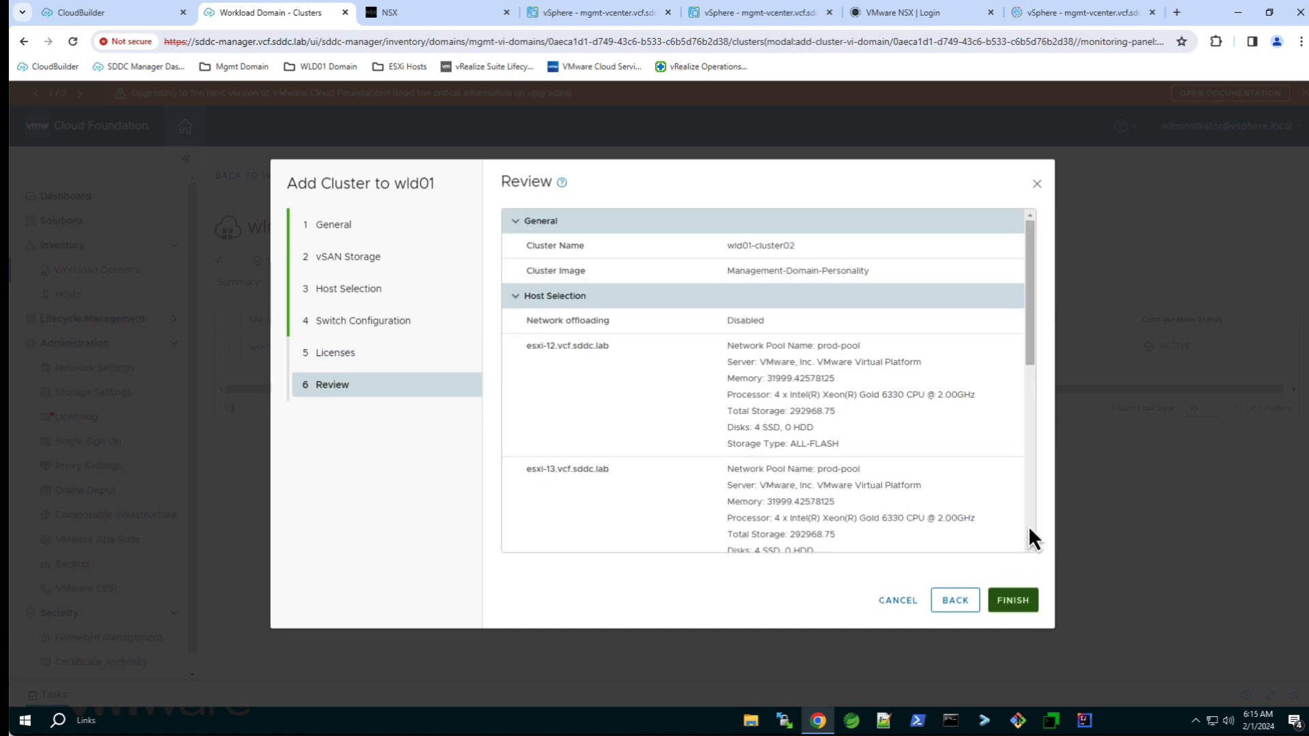
Review hosts and vSAN settings, then submit wld01-cluster02 for creation
scroll("down", 3)
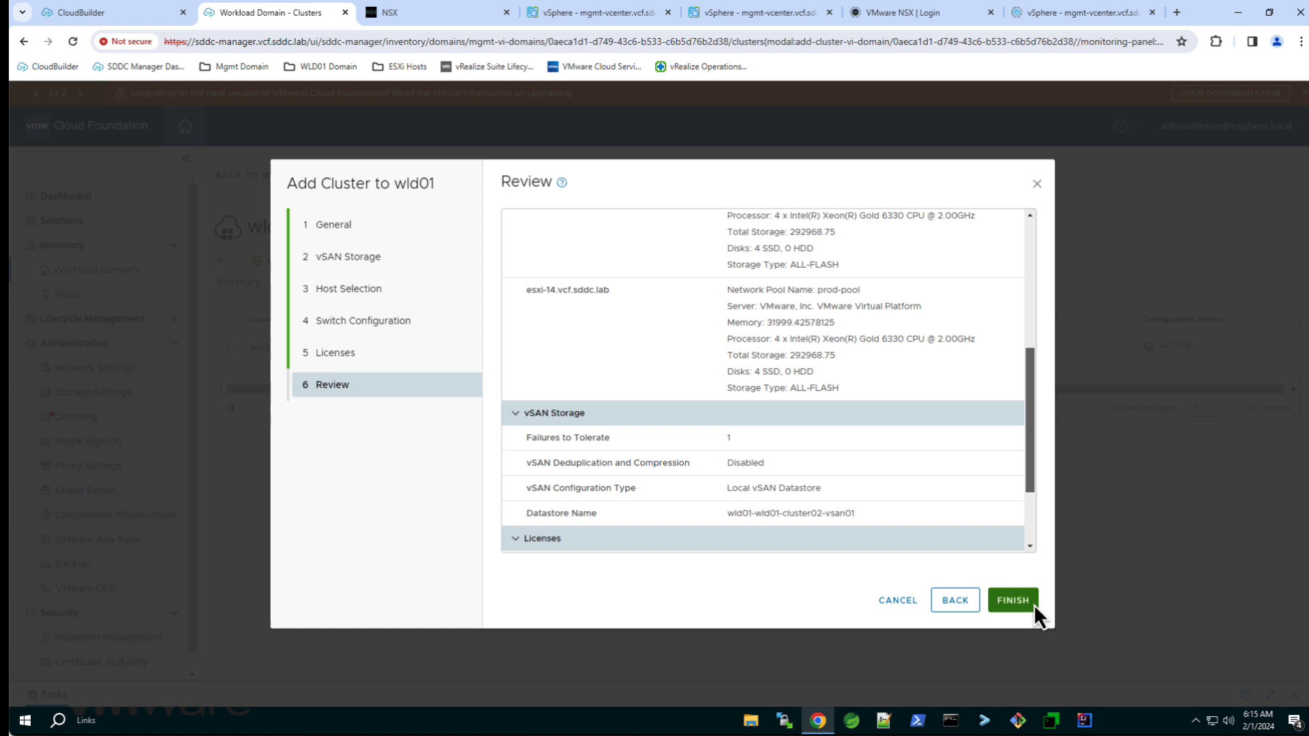
left_click(1011, 600)
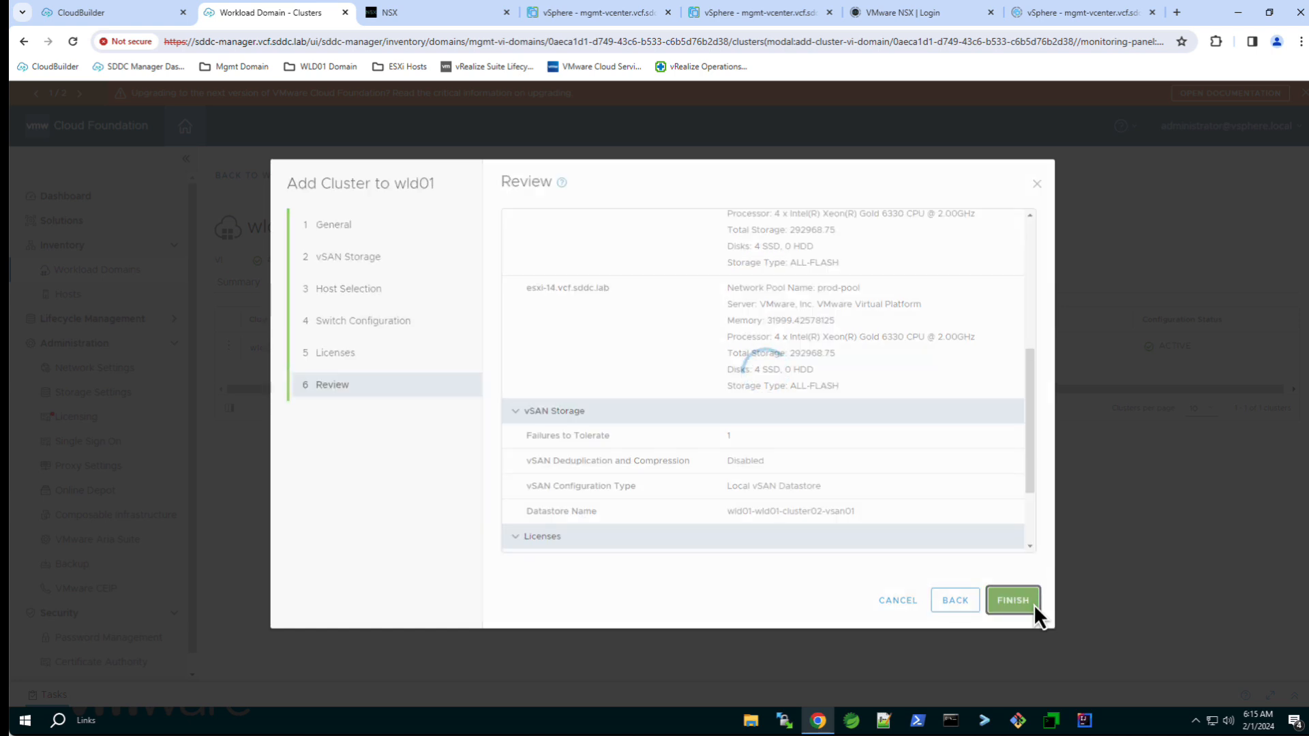
left_click(1012, 600)
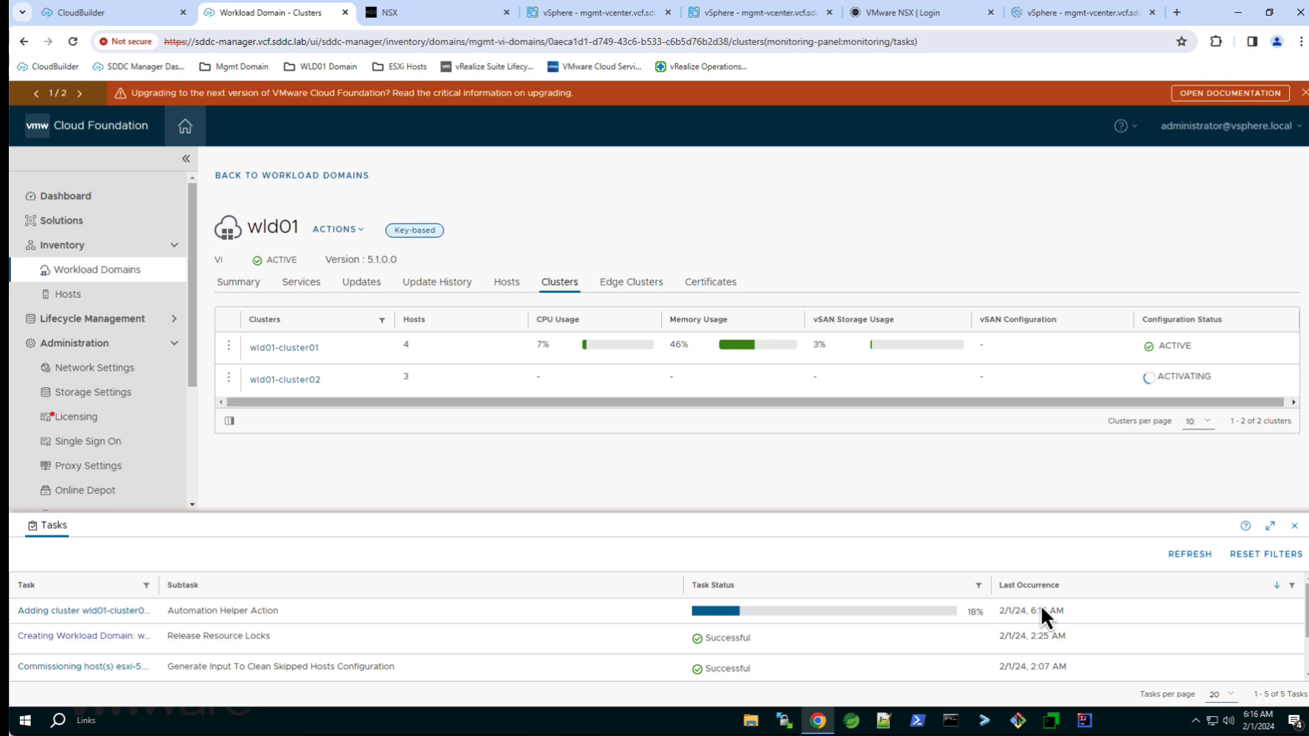
mouse_move(1056, 614)
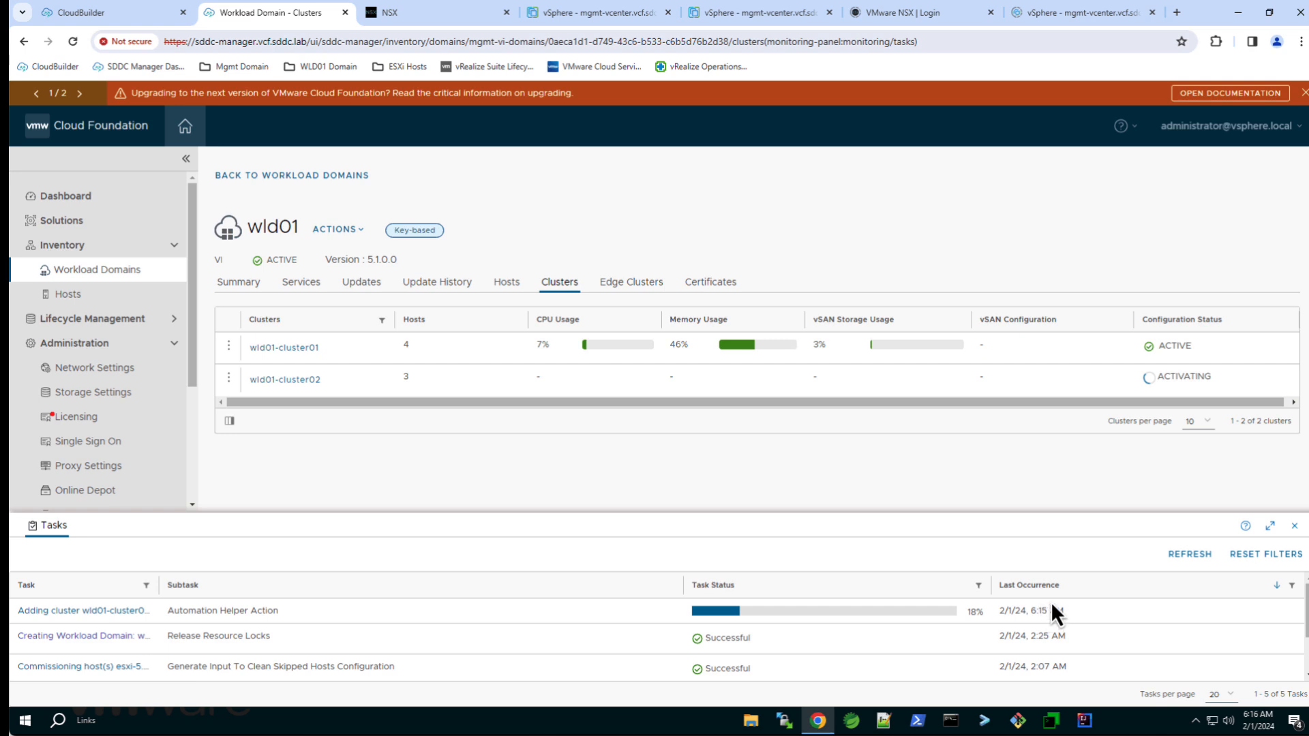
Refresh Tasks and inspect the successful subtasks of the add-cluster task
left_click(1190, 554)
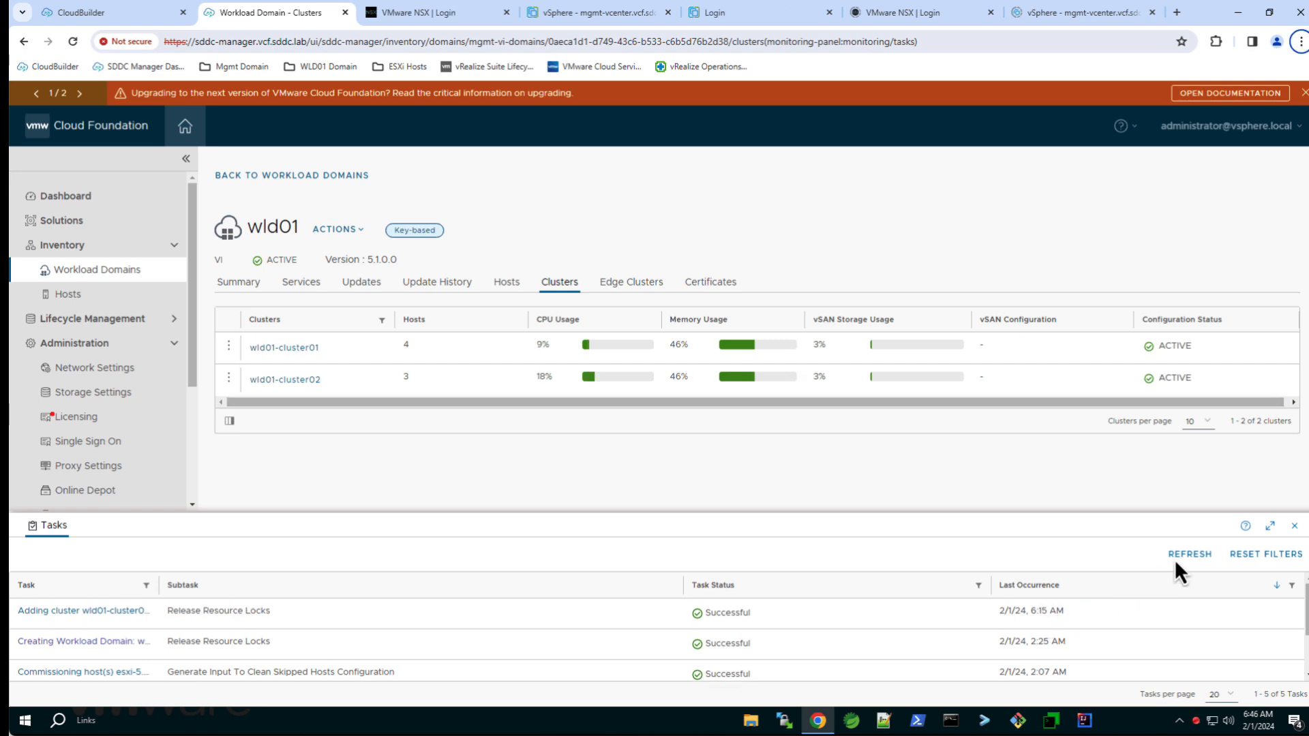
mouse_move(1244, 555)
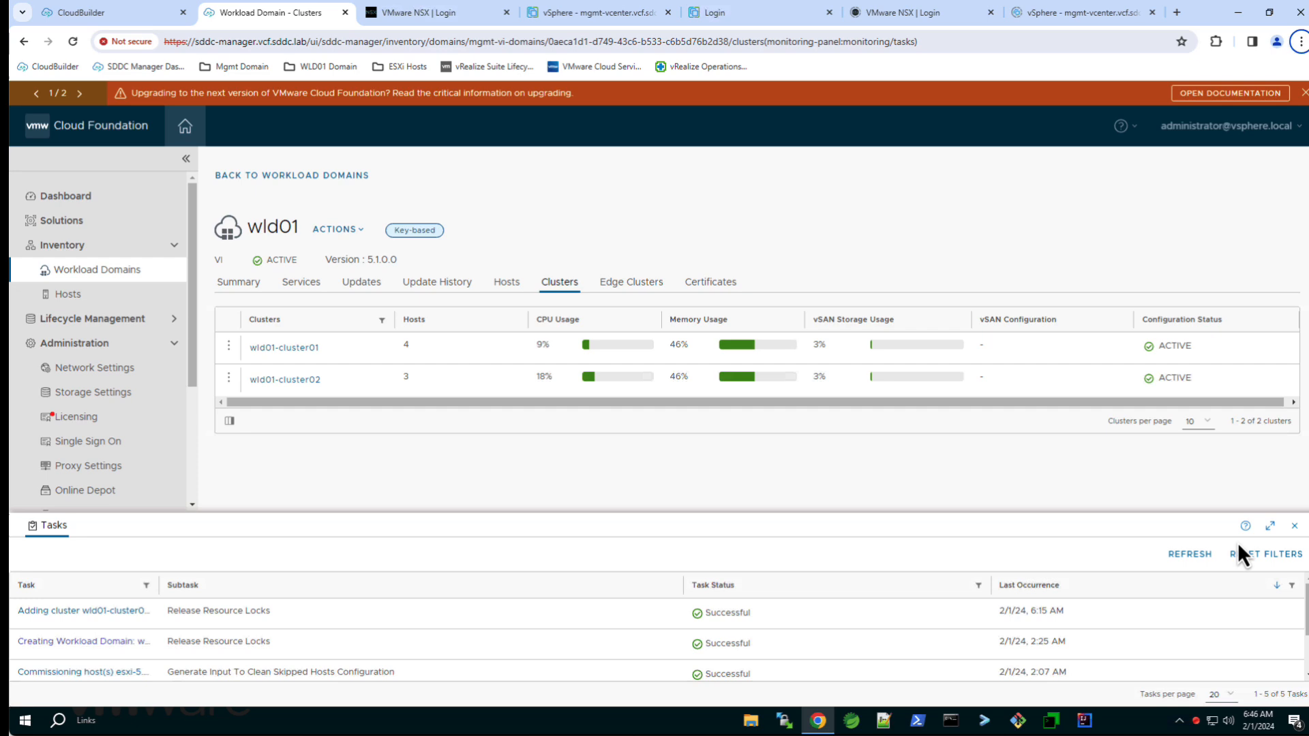
left_click(1269, 527)
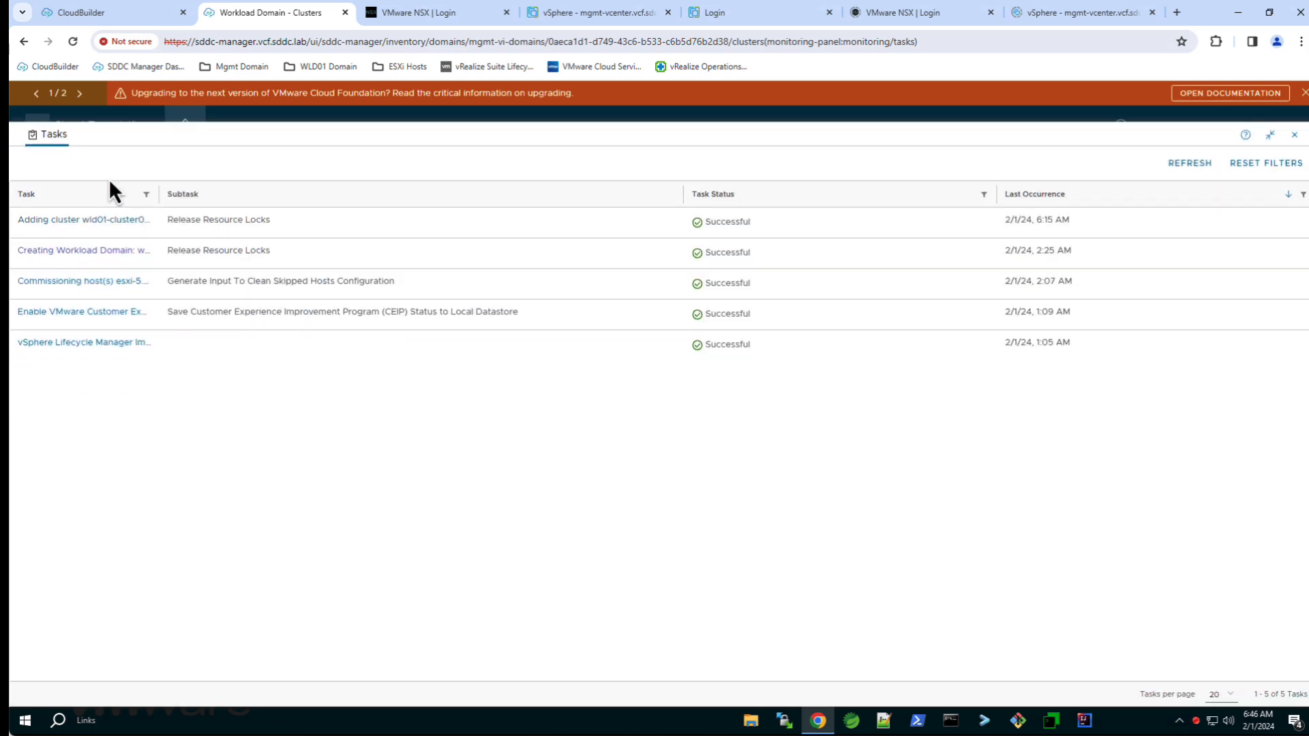
left_click(83, 220)
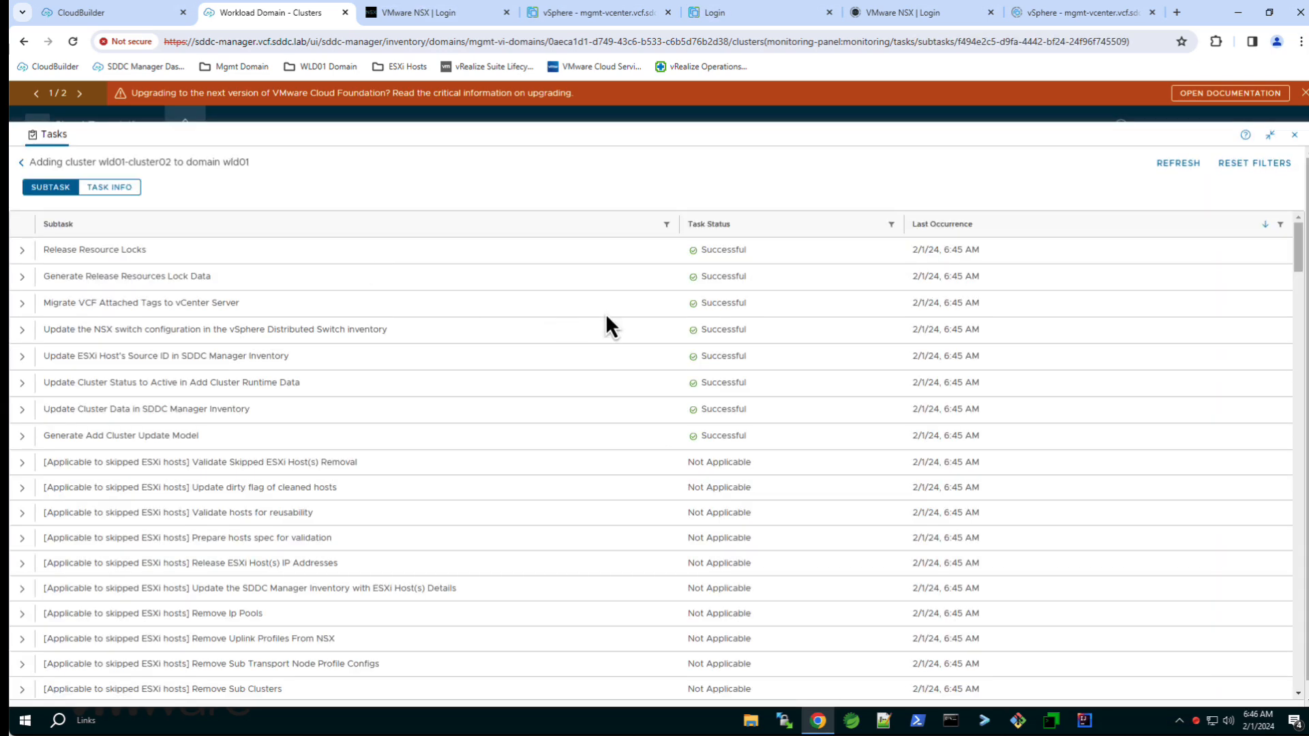
scroll("down", 3)
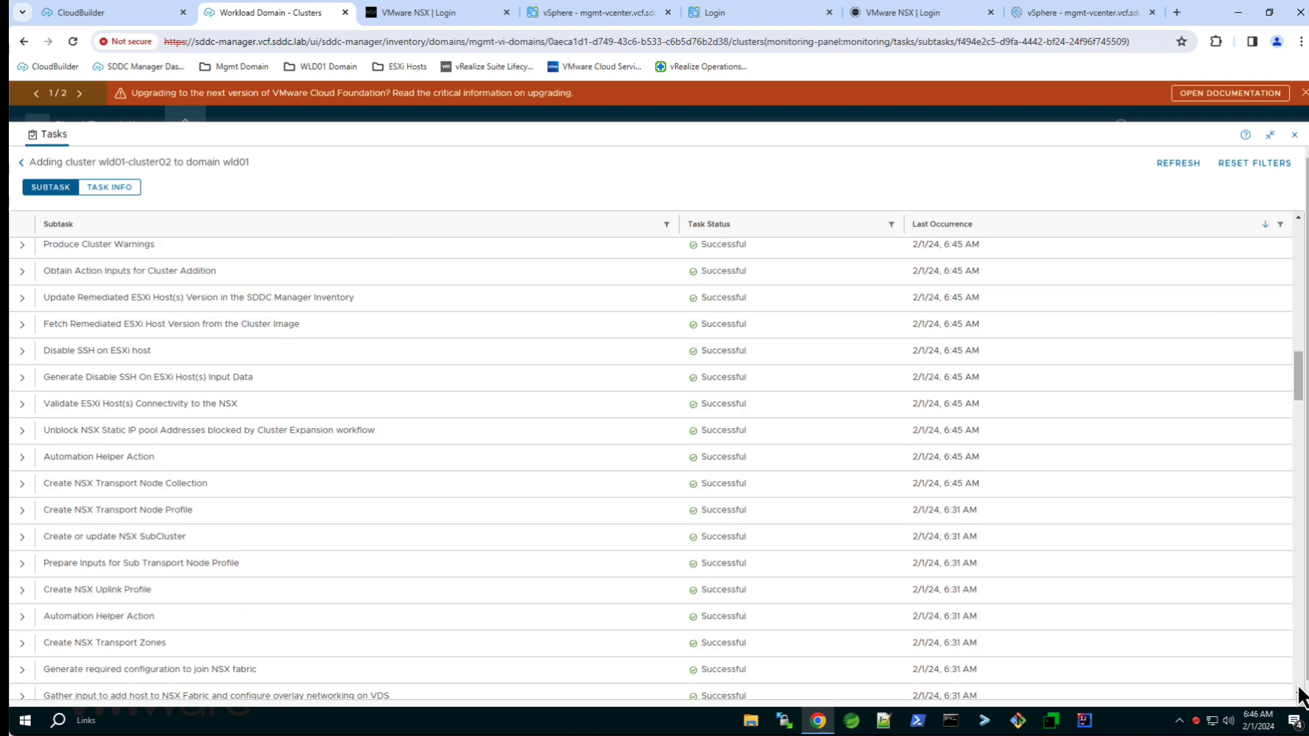
scroll("down", 3)
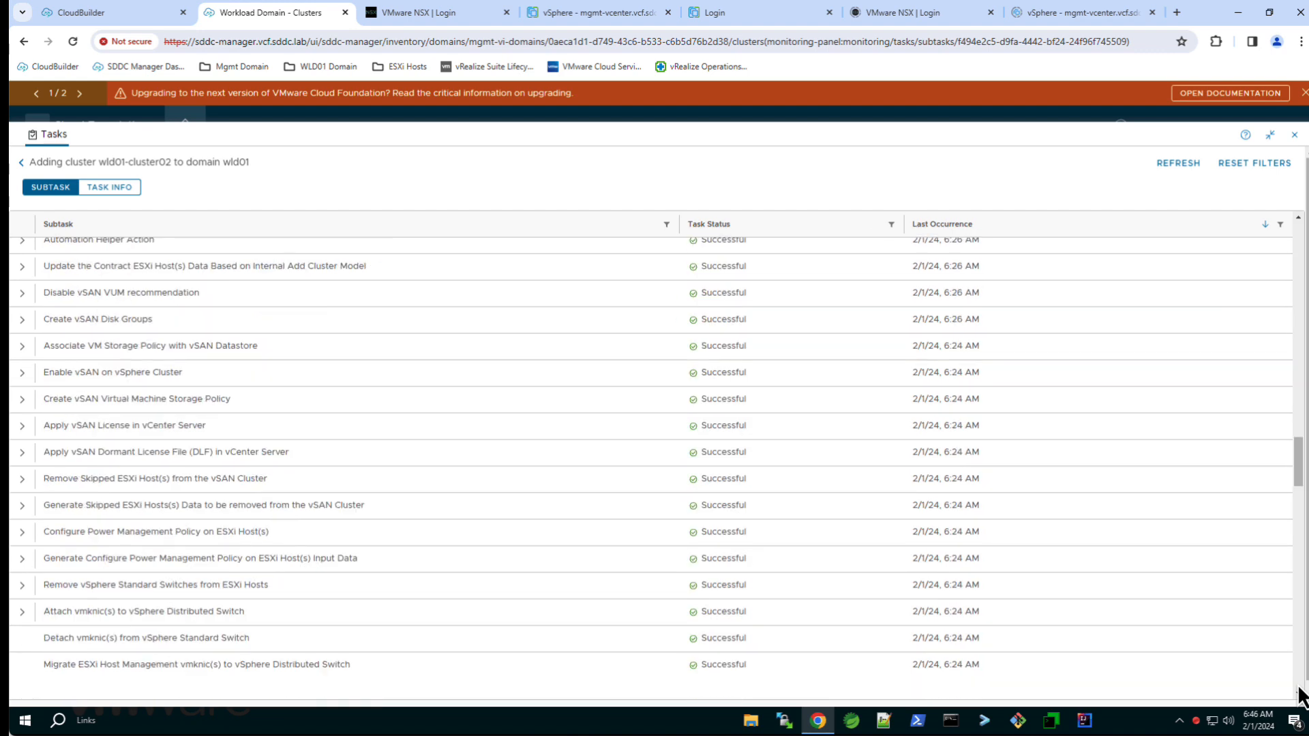
scroll("down", 3)
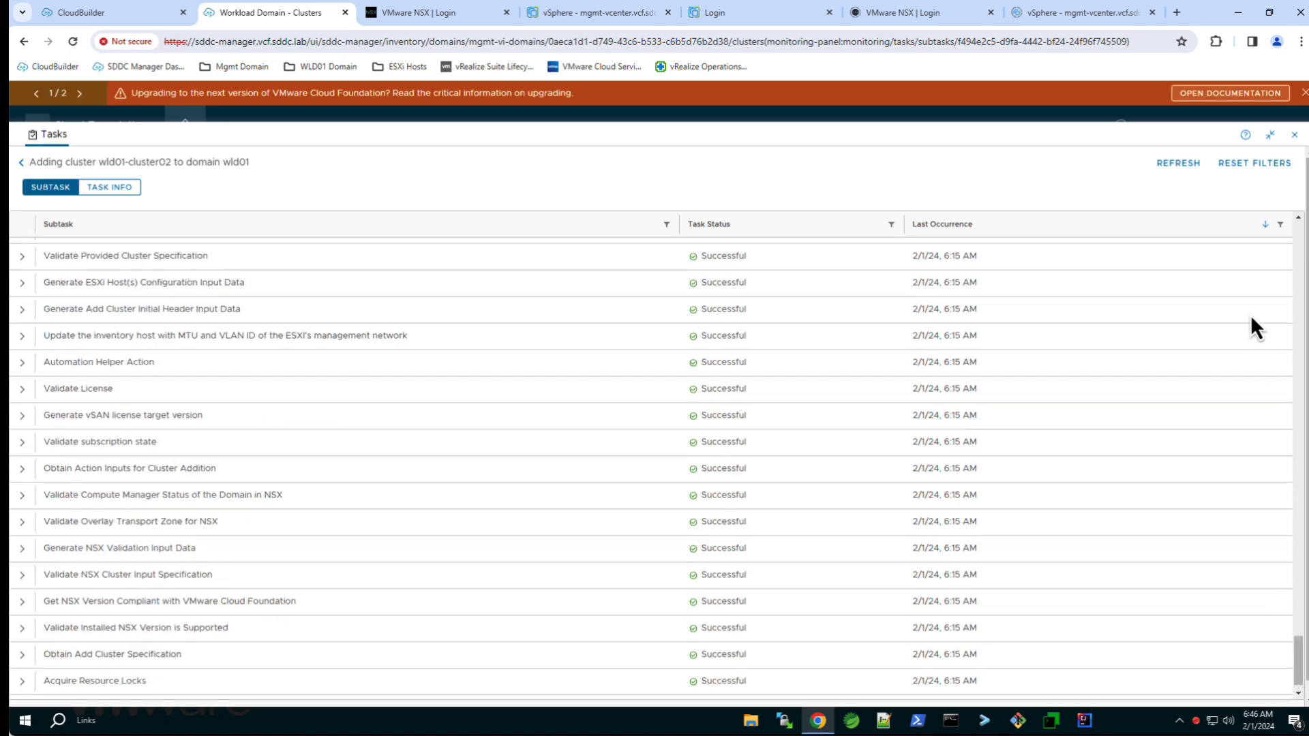
Close Tasks and show wld01's hosts with wld01-cluster02 active
left_click(1270, 135)
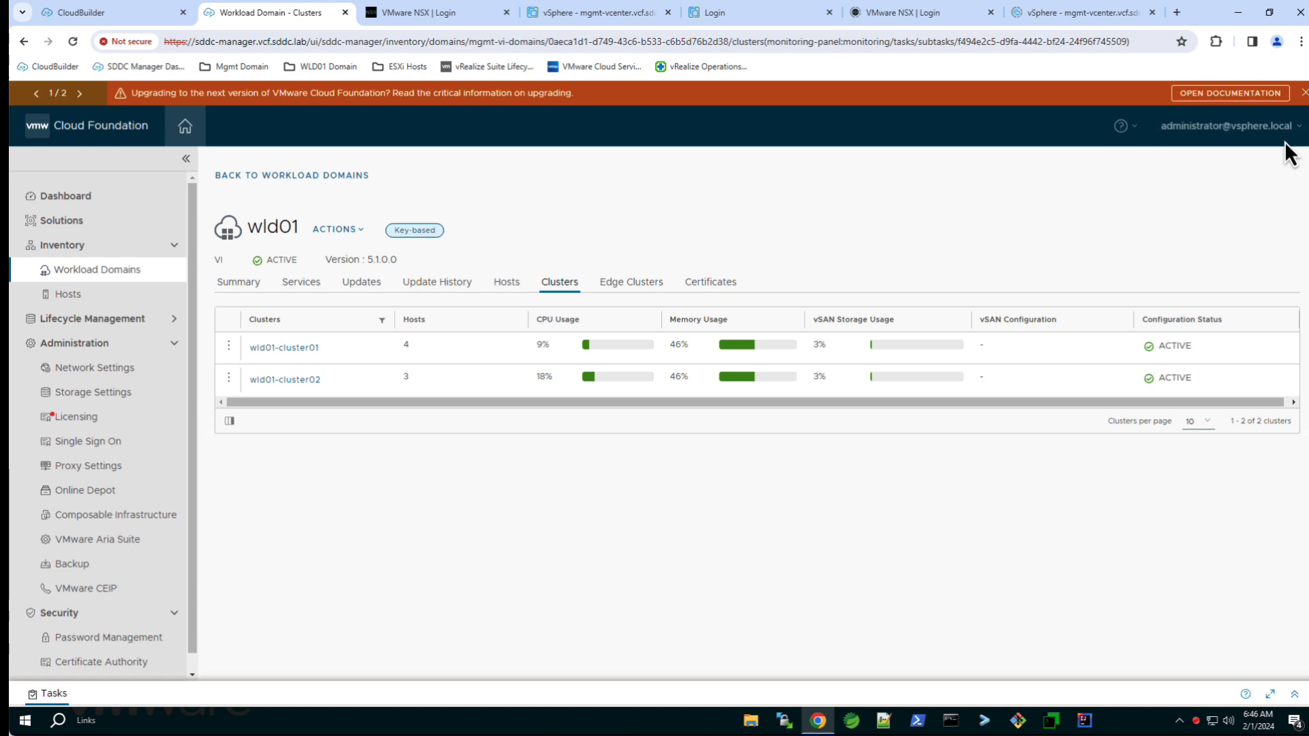
mouse_move(515, 303)
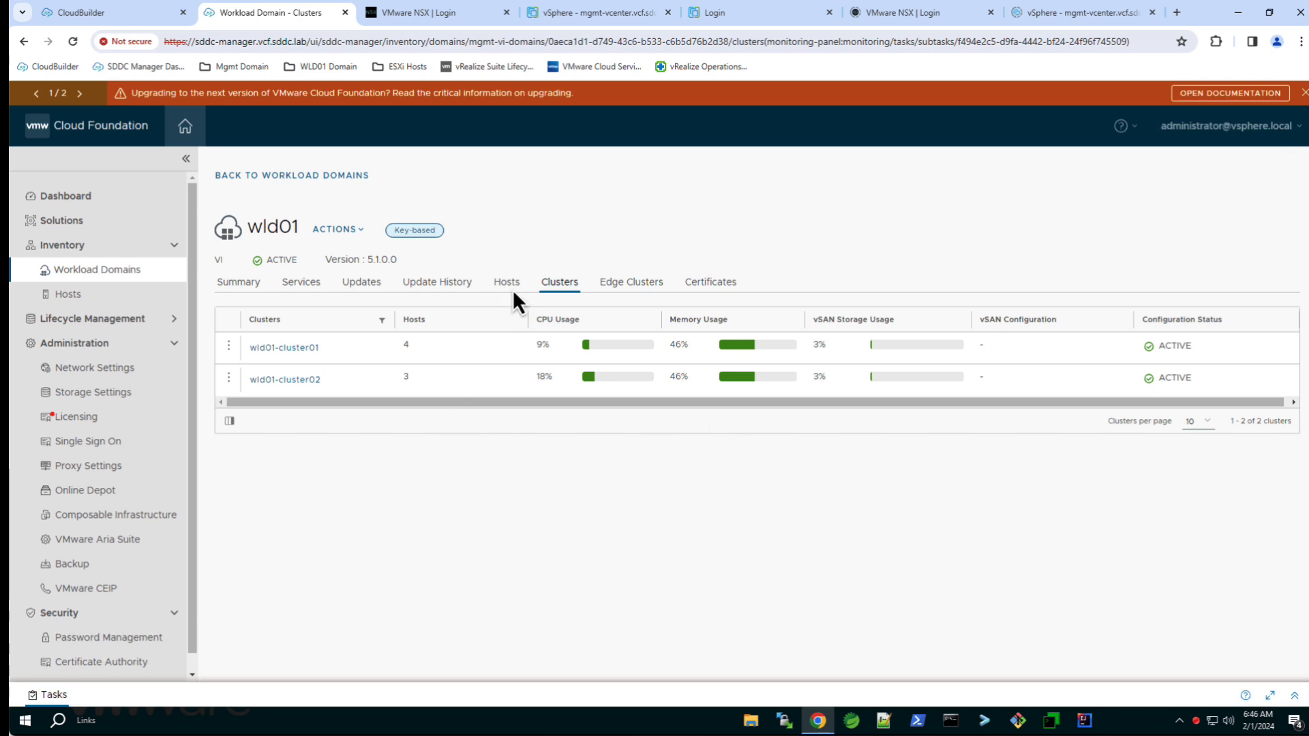
left_click(506, 281)
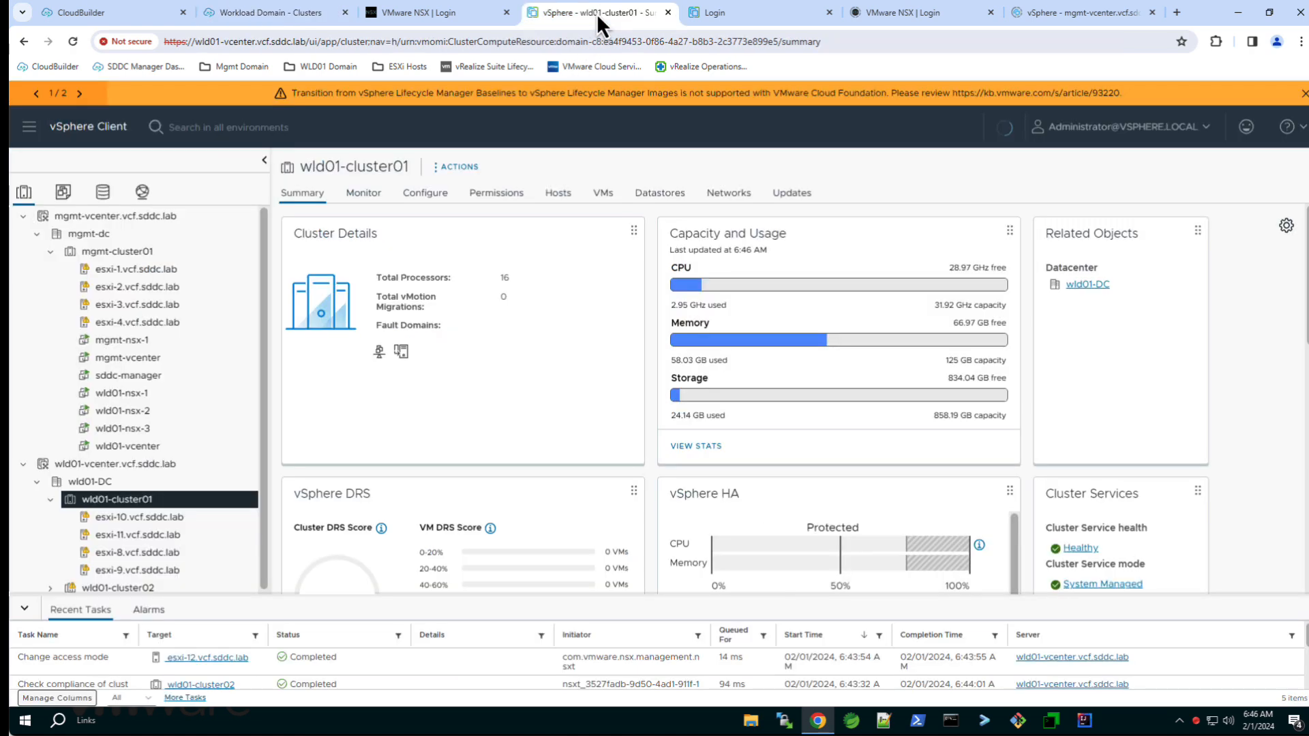
mouse_move(84, 600)
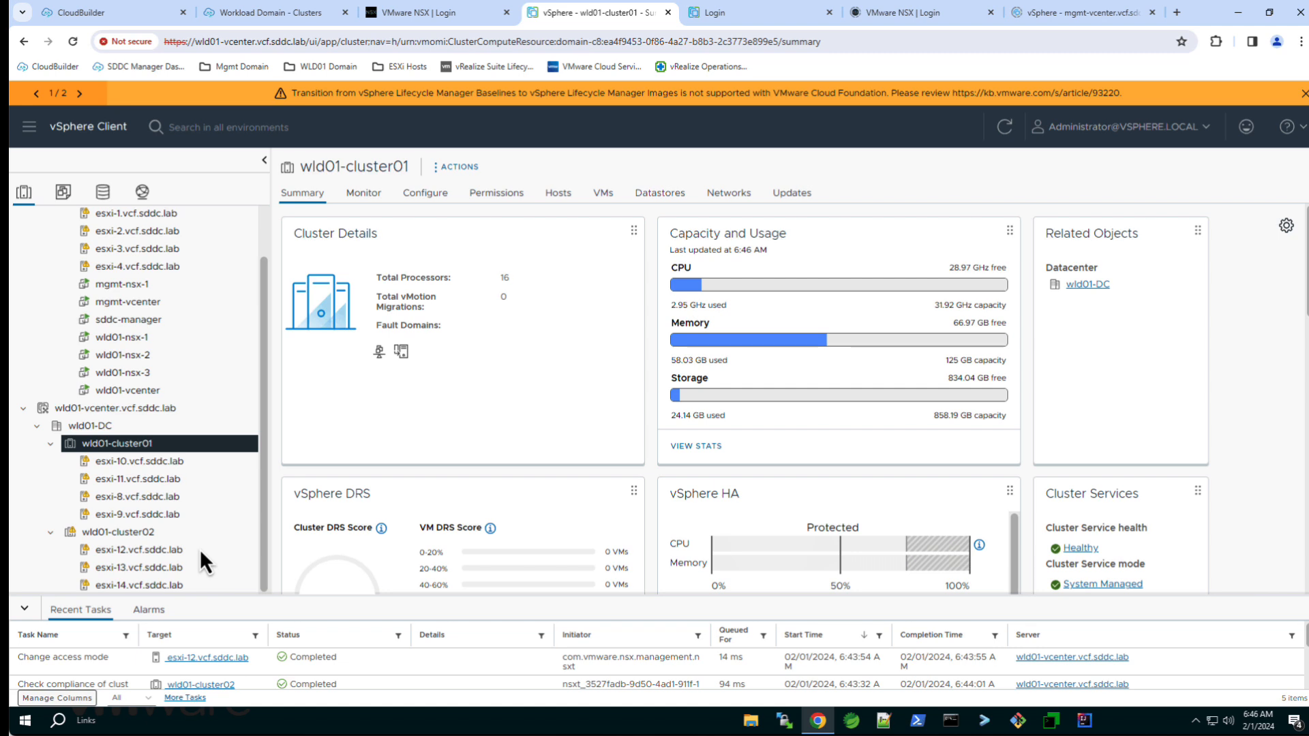
mouse_move(488, 88)
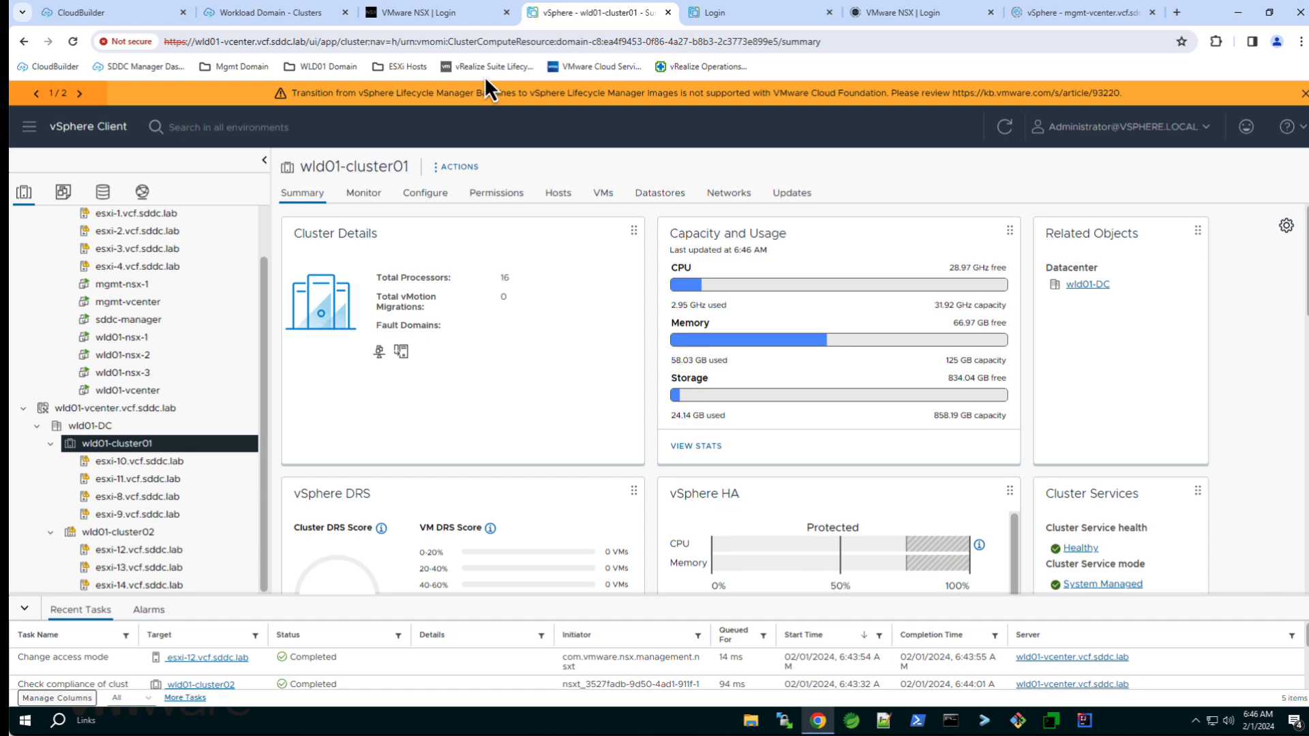
After viewing wld01-cluster02's three hosts in vSphere Client, move to NSX Manager
left_click(434, 12)
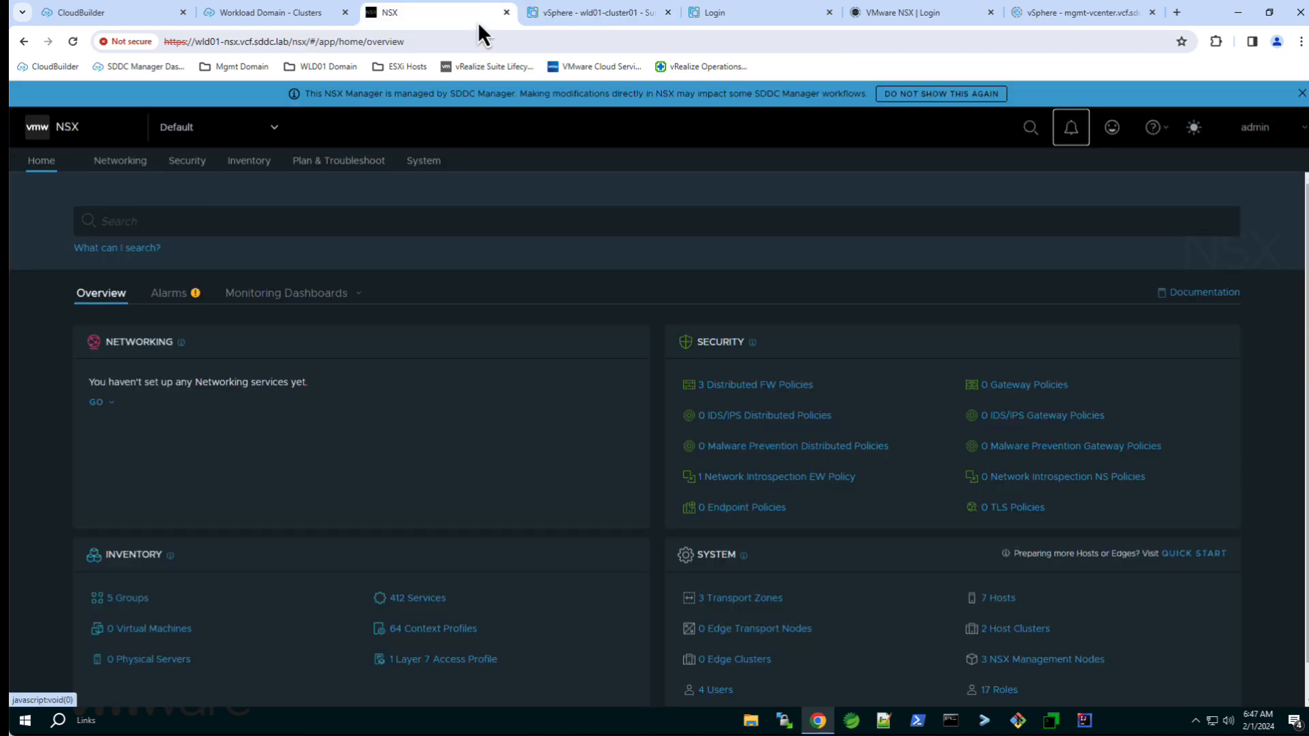
mouse_move(447, 167)
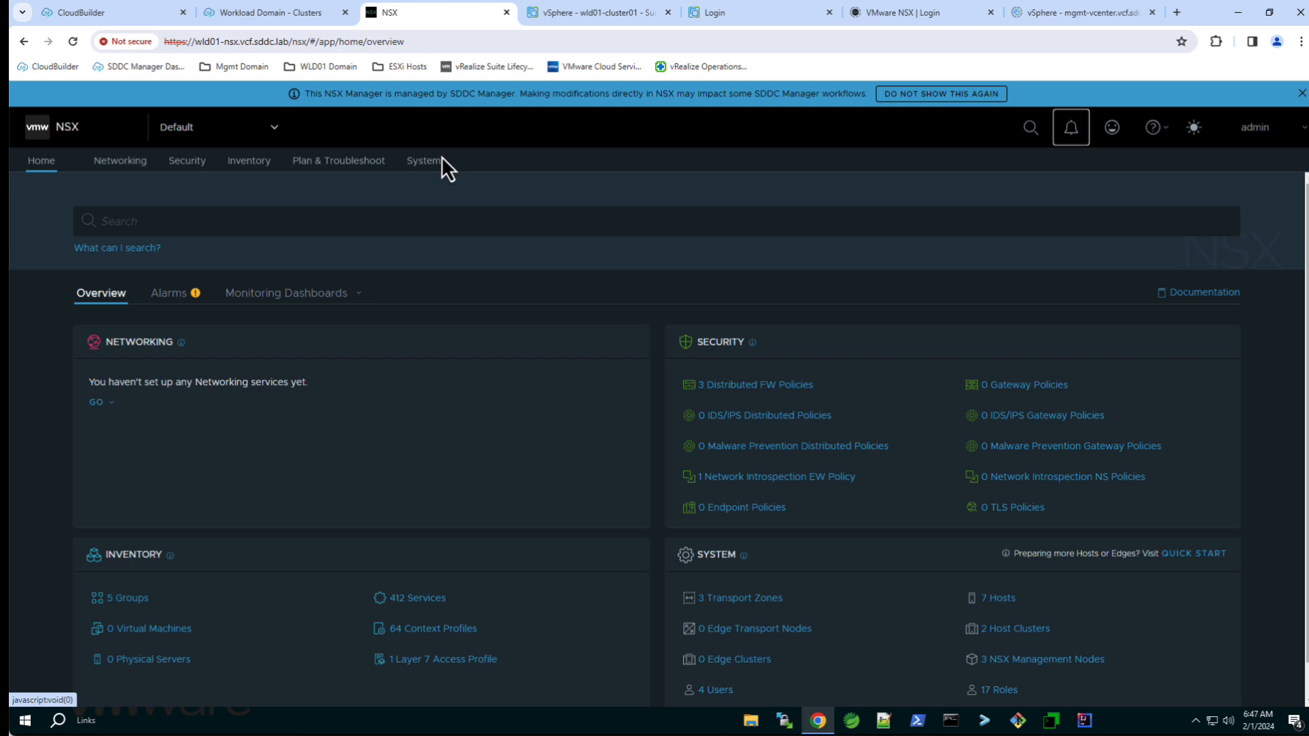
In System > Fabric > Hosts, show wld01-cluster02's nodes esxi-12, esxi-13, esxi-14 up, then return to SDDC Manager
left_click(422, 160)
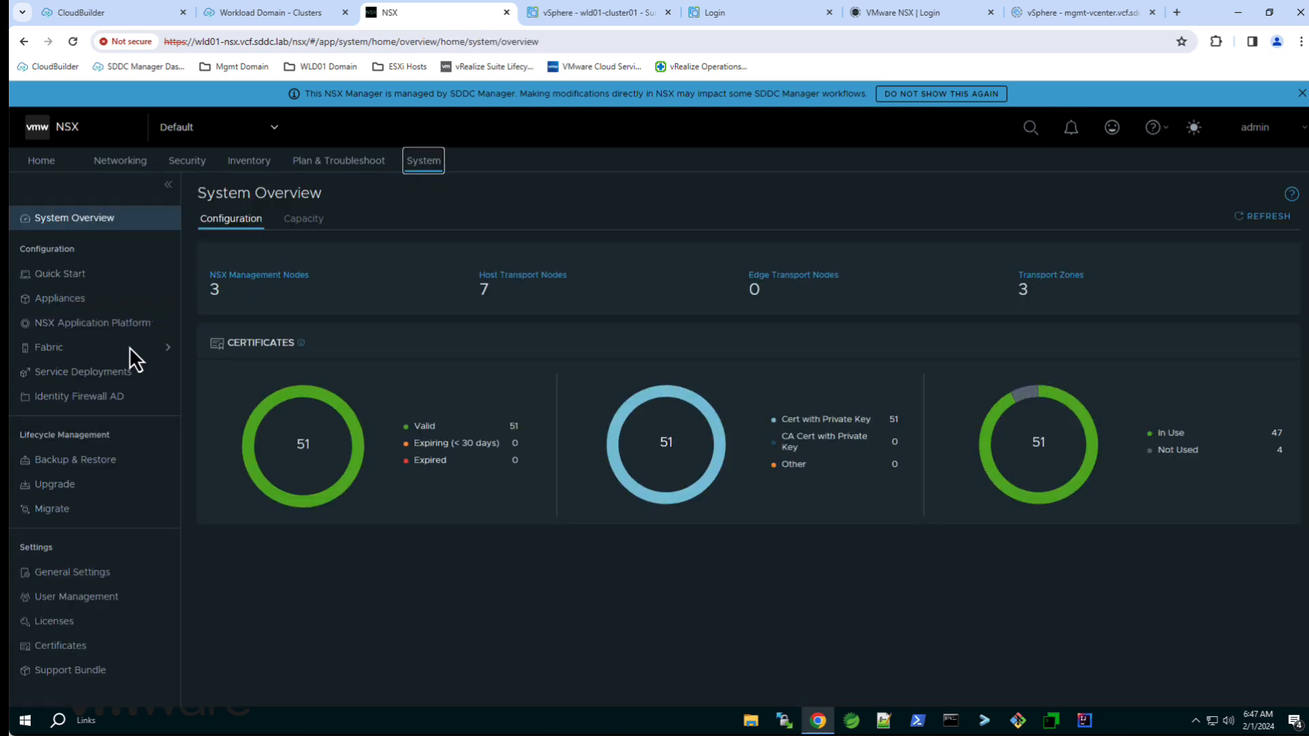
left_click(49, 346)
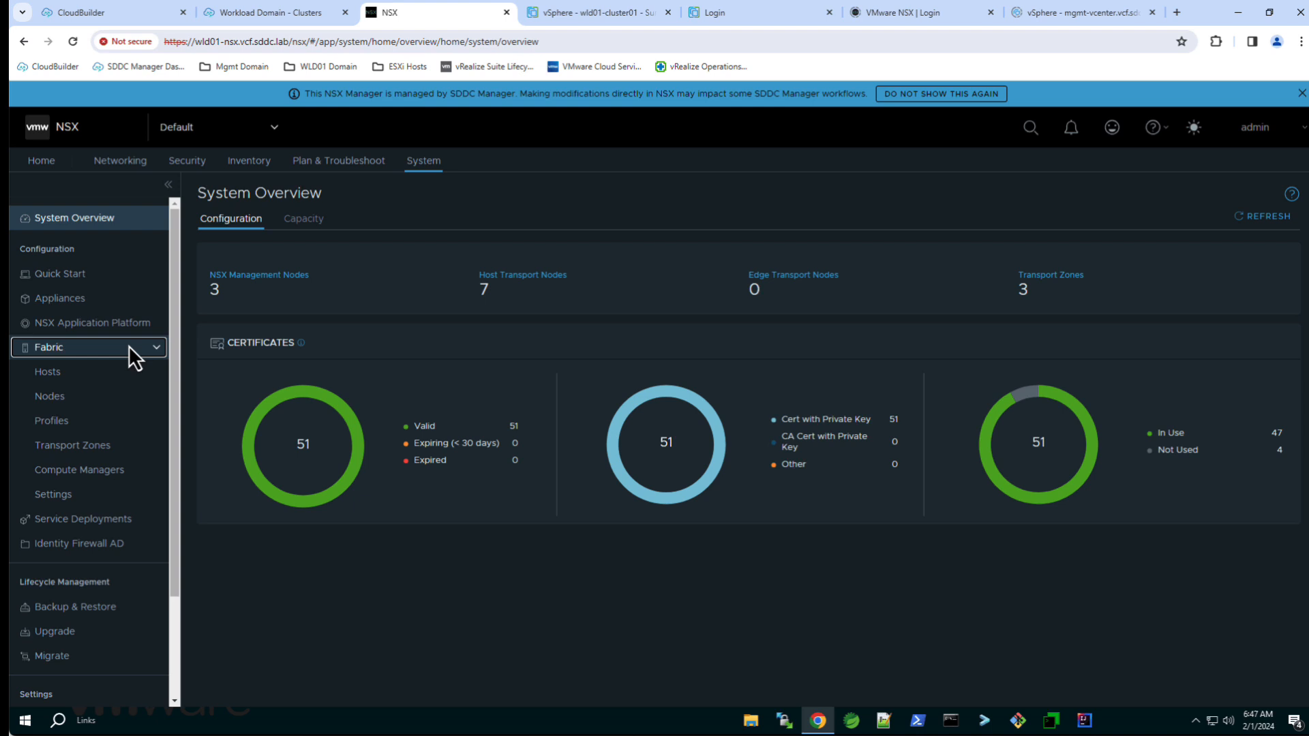
left_click(47, 371)
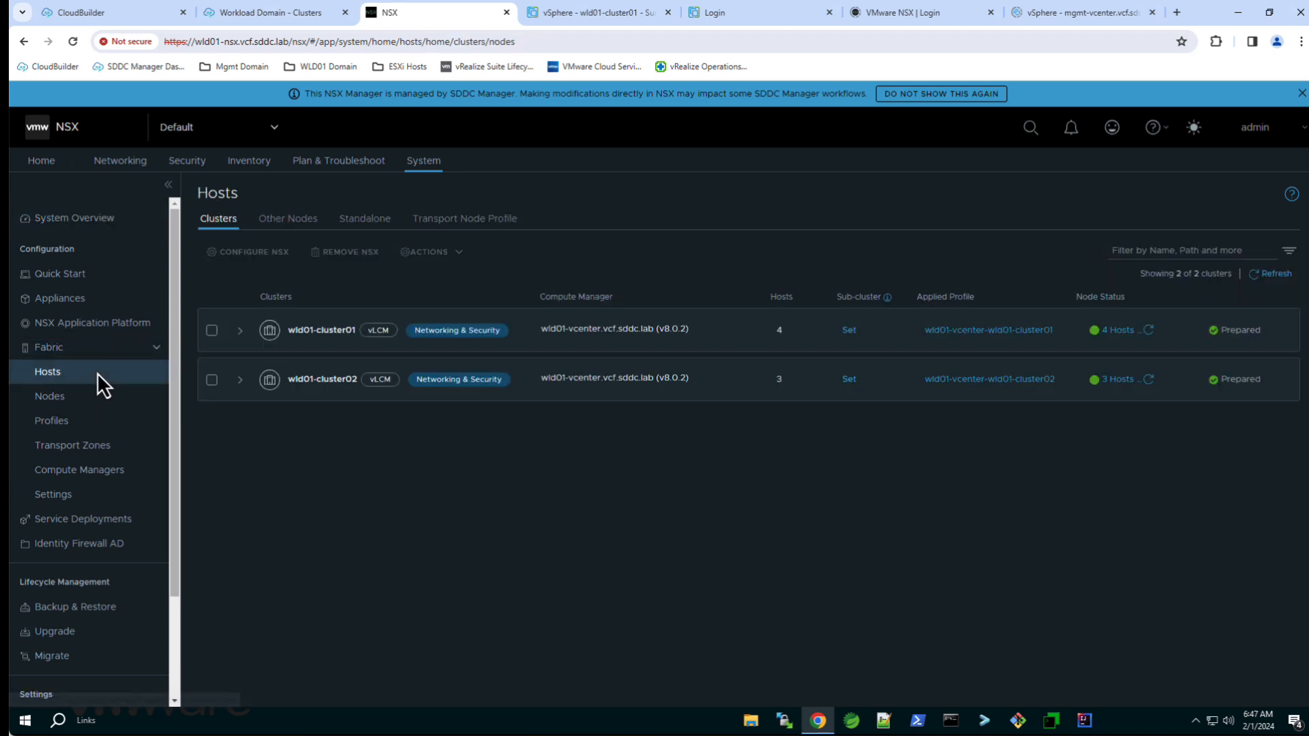
left_click(240, 379)
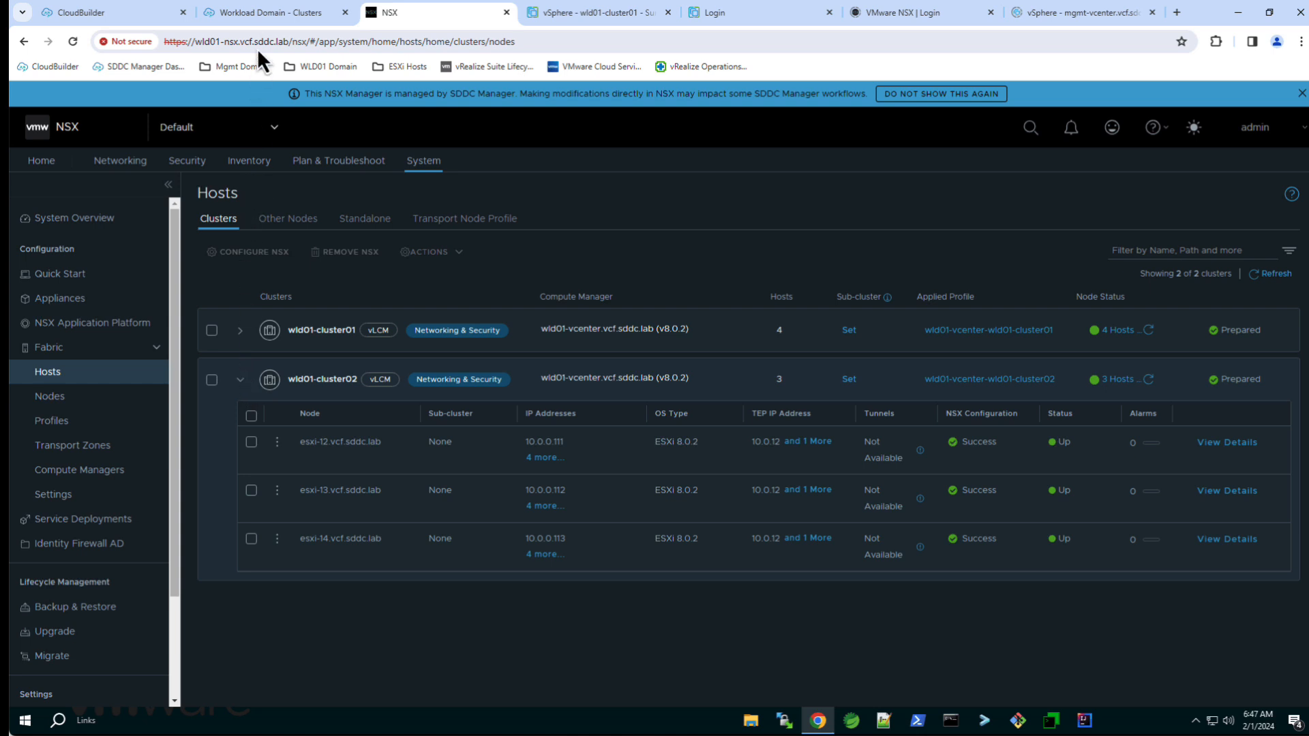
left_click(275, 12)
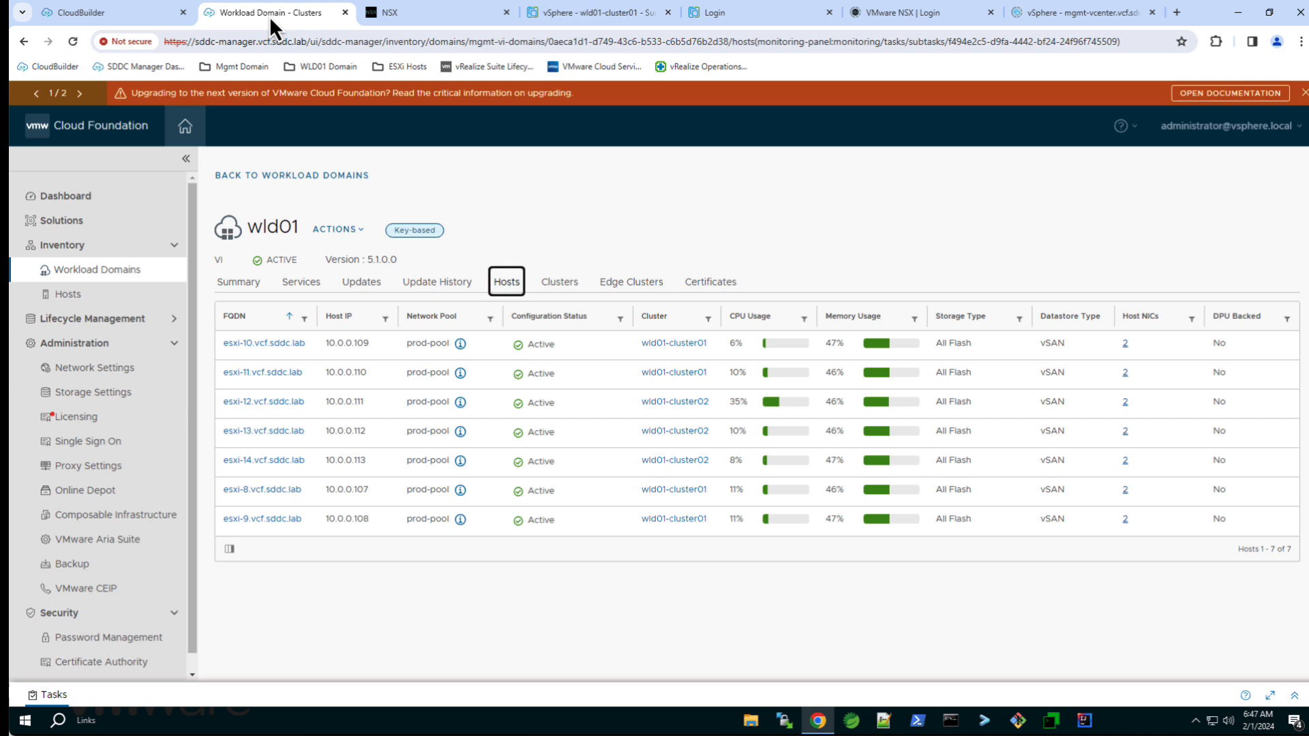
Return to the SDDC Manager dashboard showing the add wld01-cluster02 task as Succeeded
left_click(64, 195)
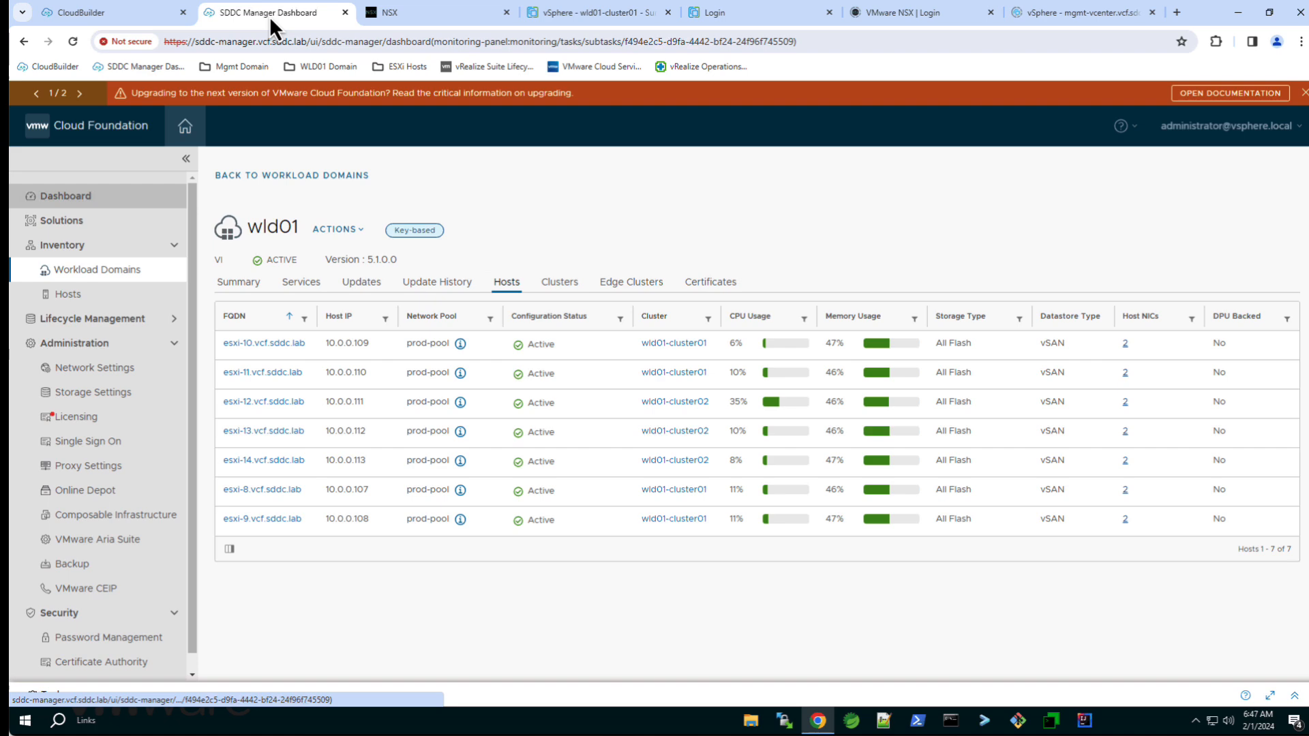
left_click(64, 195)
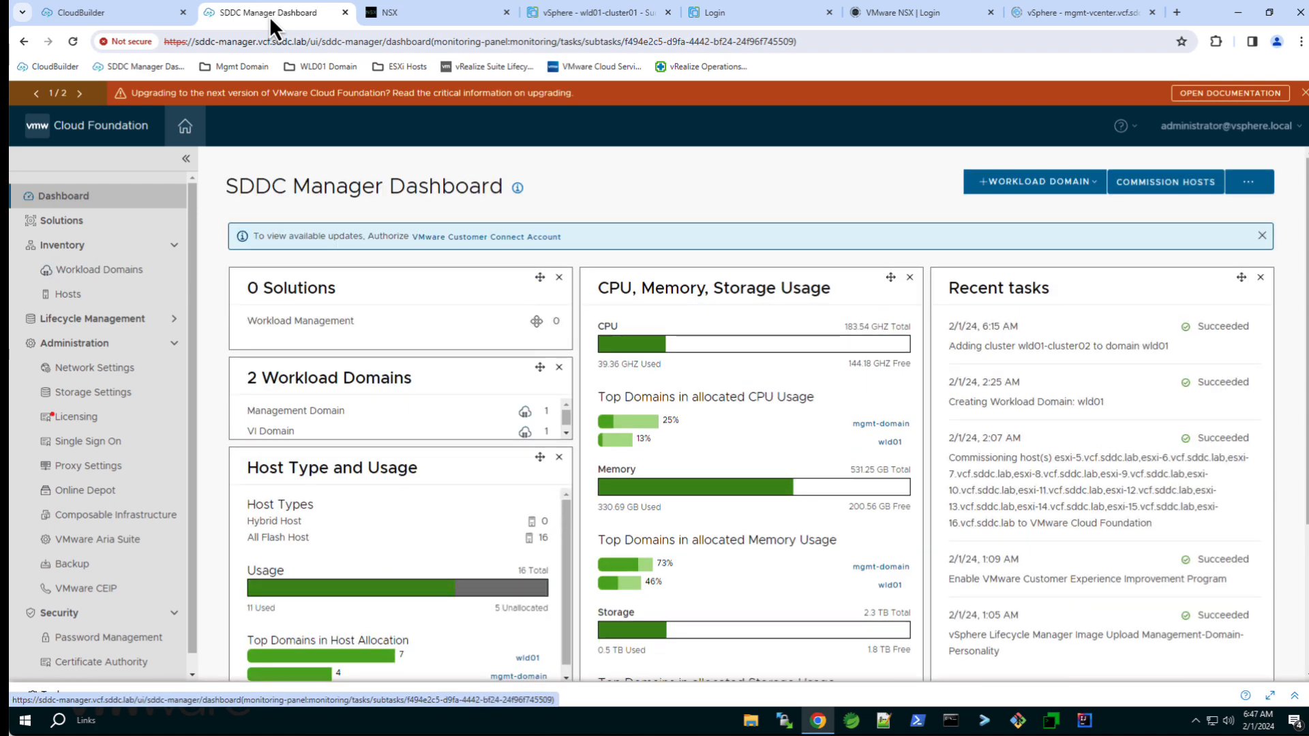